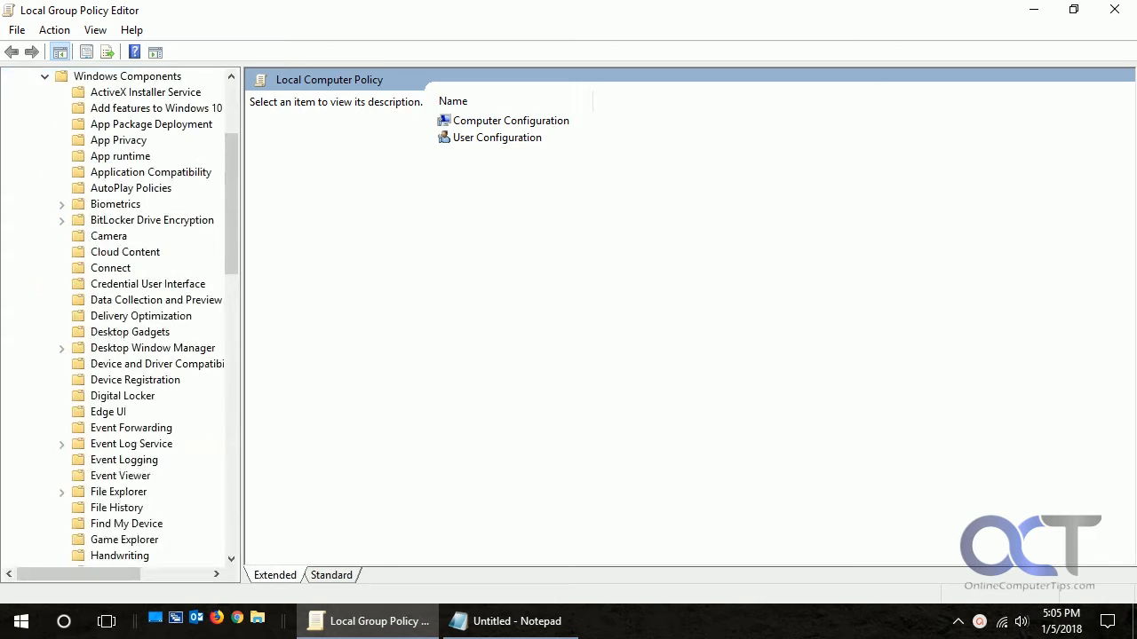
# Under Windows Update, set the auto-restart during active hours policy to Enabled.
pyautogui.scroll(-3)
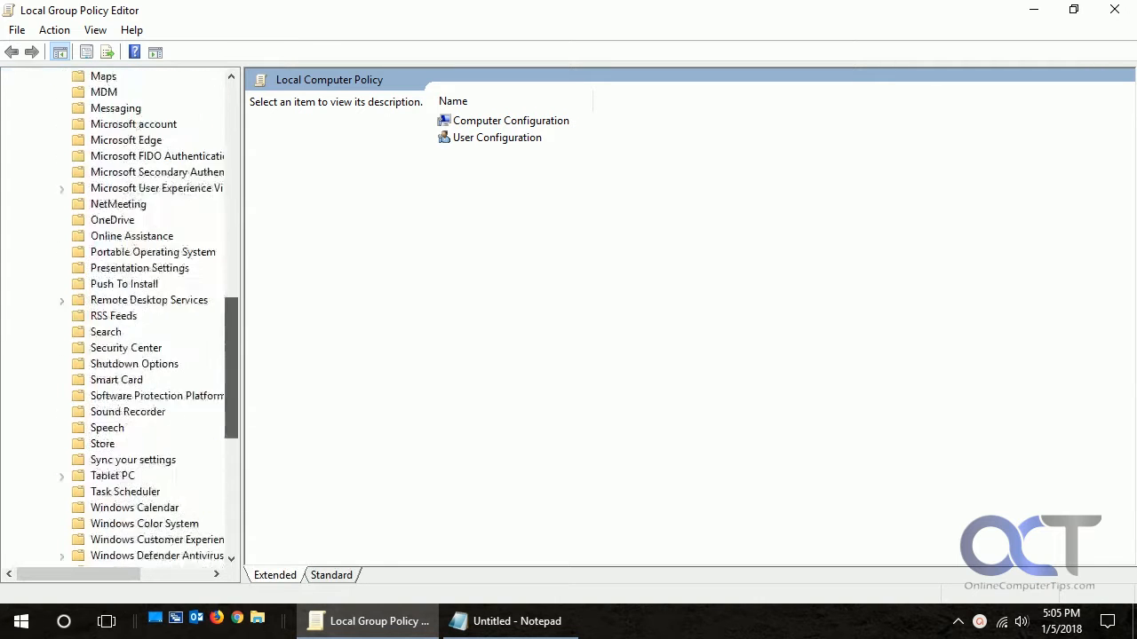
pyautogui.scroll(-3)
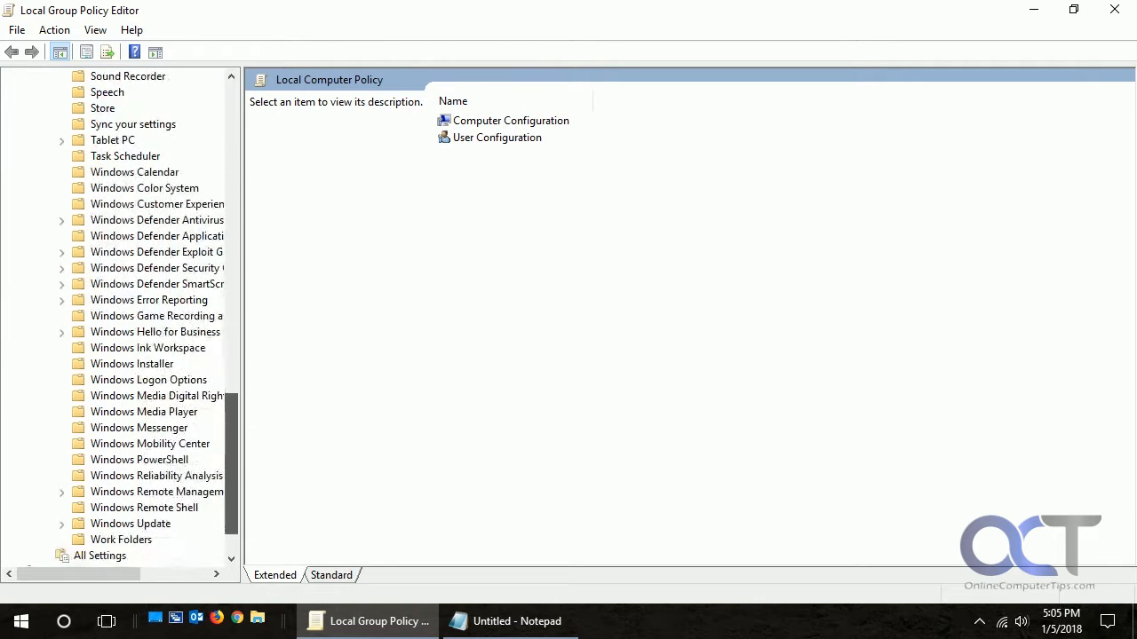
pyautogui.click(132, 522)
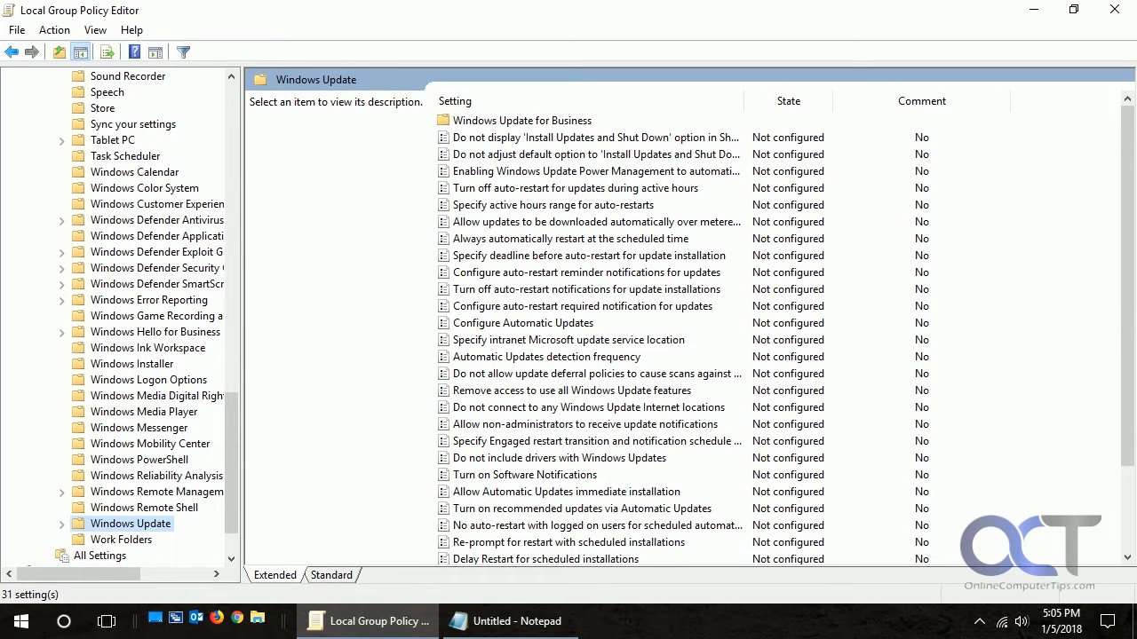
pyautogui.click(575, 189)
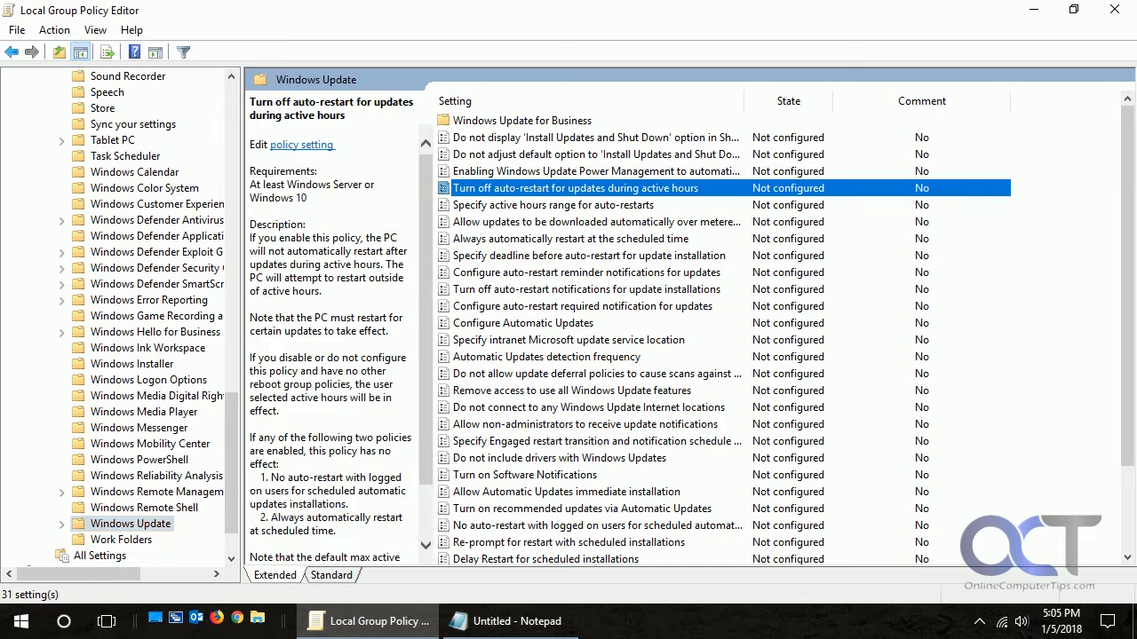
pyautogui.doubleClick(574, 188)
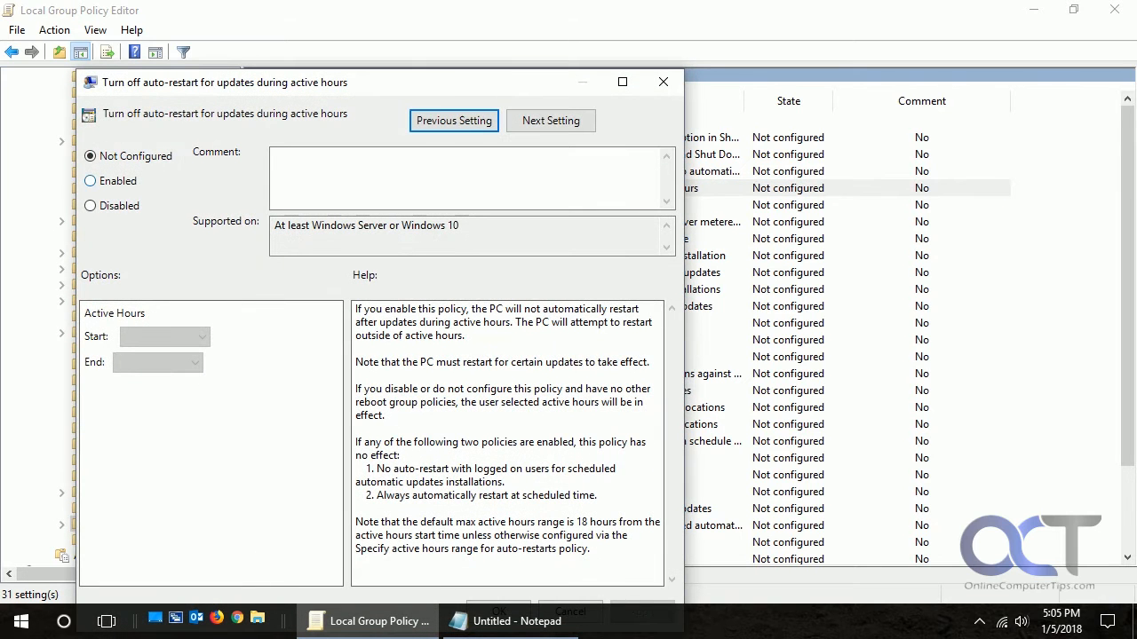
pyautogui.click(89, 181)
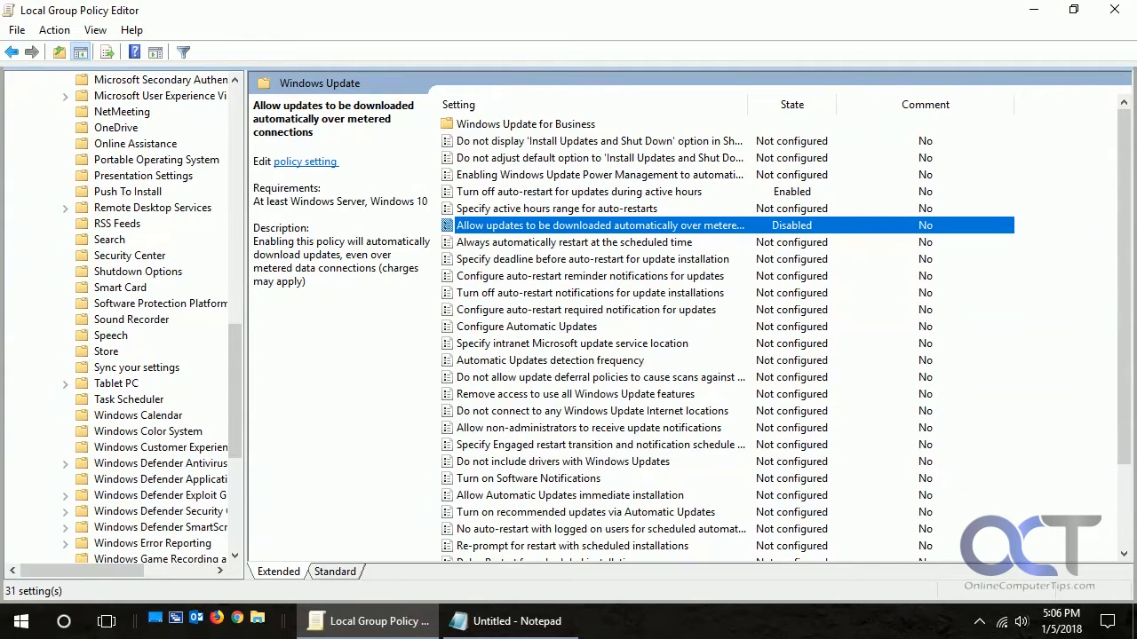
# Under Shutdown Options, enable the Turn off legacy remote shutdown interface policy.
pyautogui.click(139, 270)
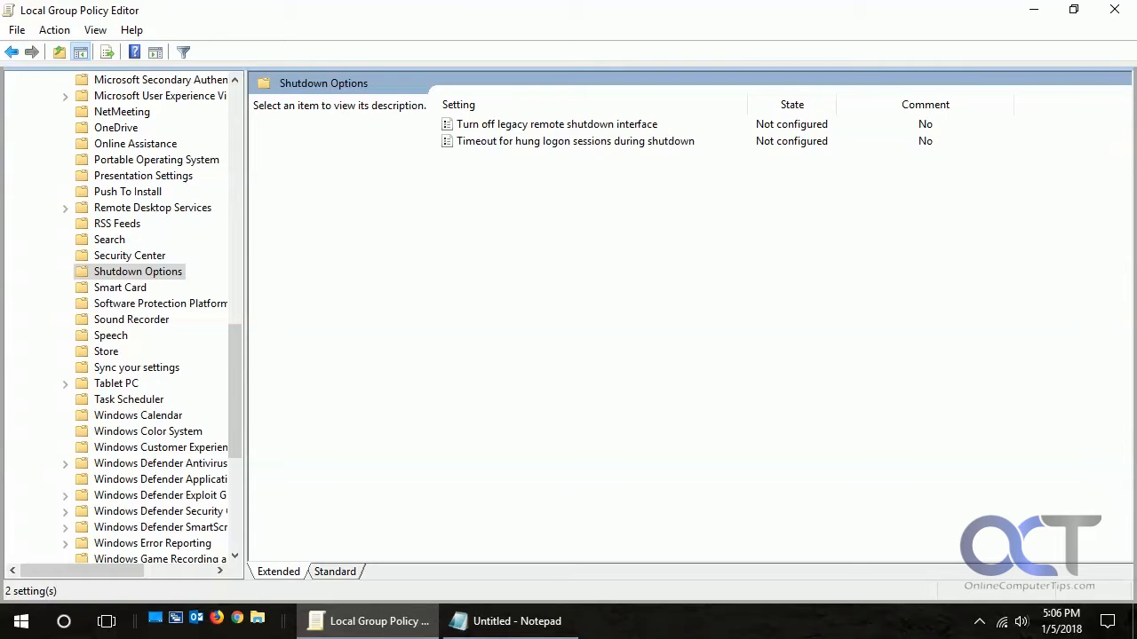
pyautogui.doubleClick(558, 124)
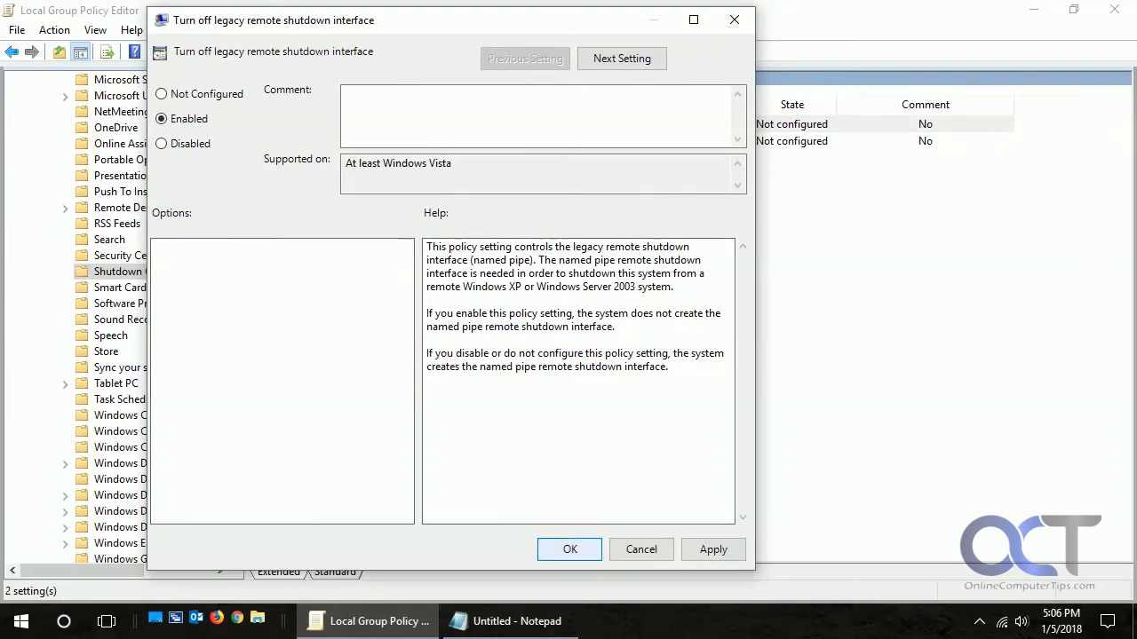
pyautogui.click(569, 548)
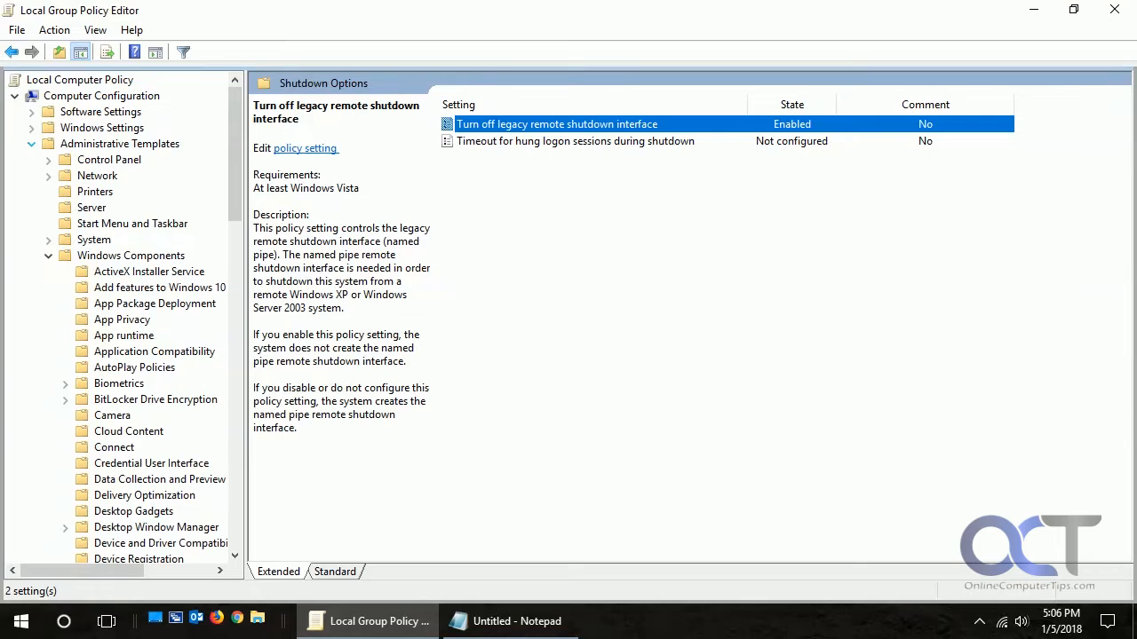
pyautogui.click(121, 142)
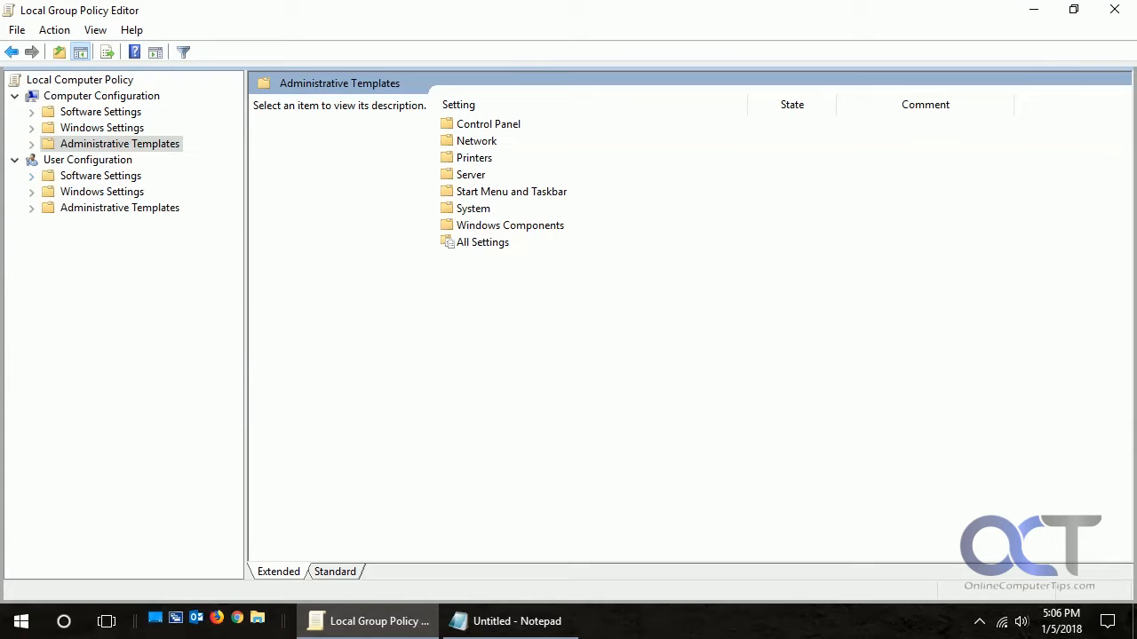
# Under user Control Panel policies, enable Always open All Control Panel Items.
pyautogui.click(32, 206)
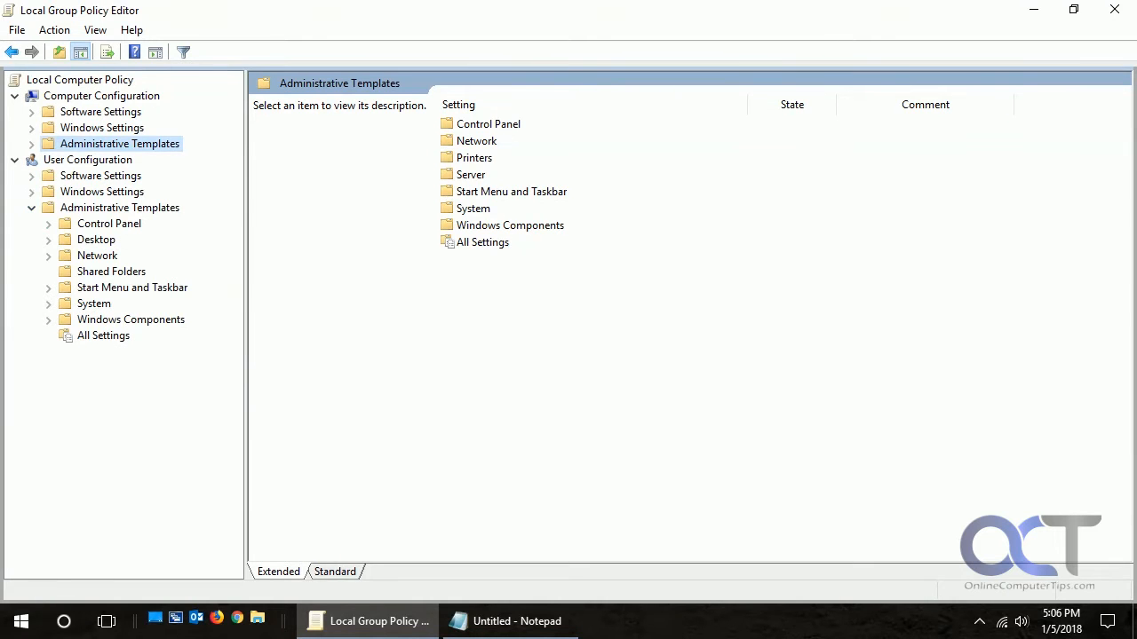
pyautogui.click(110, 224)
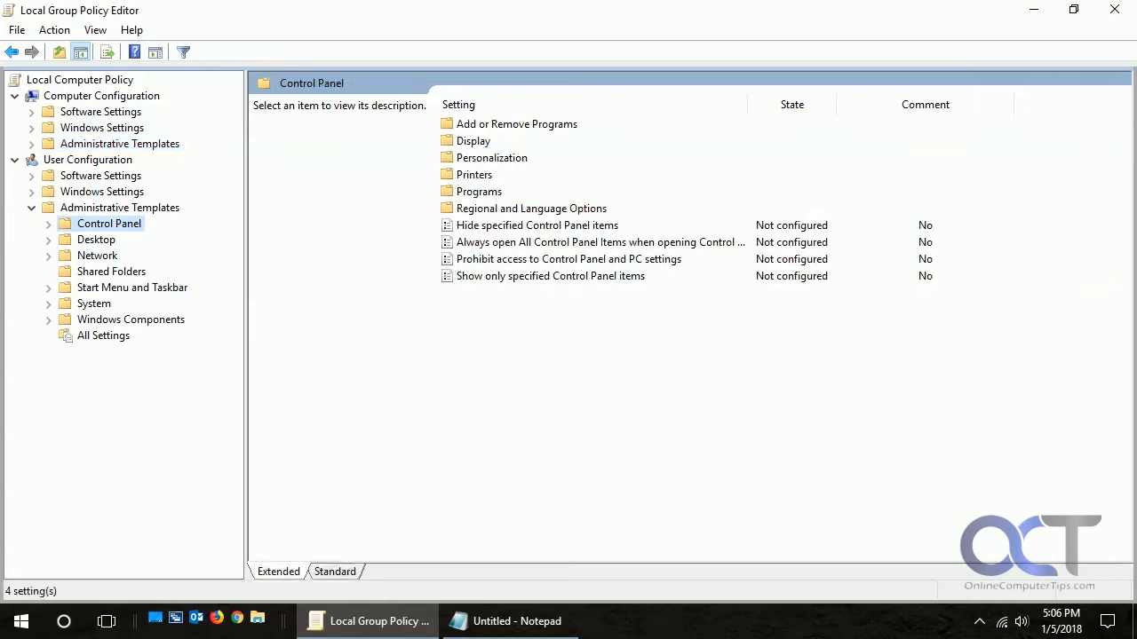
pyautogui.click(597, 242)
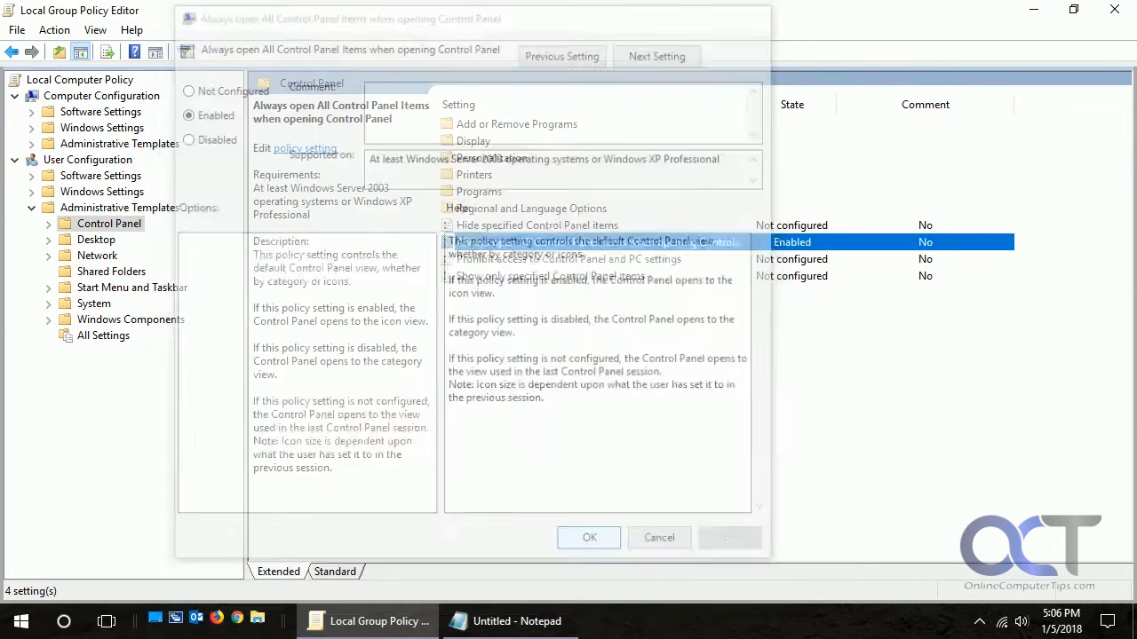
pyautogui.click(588, 536)
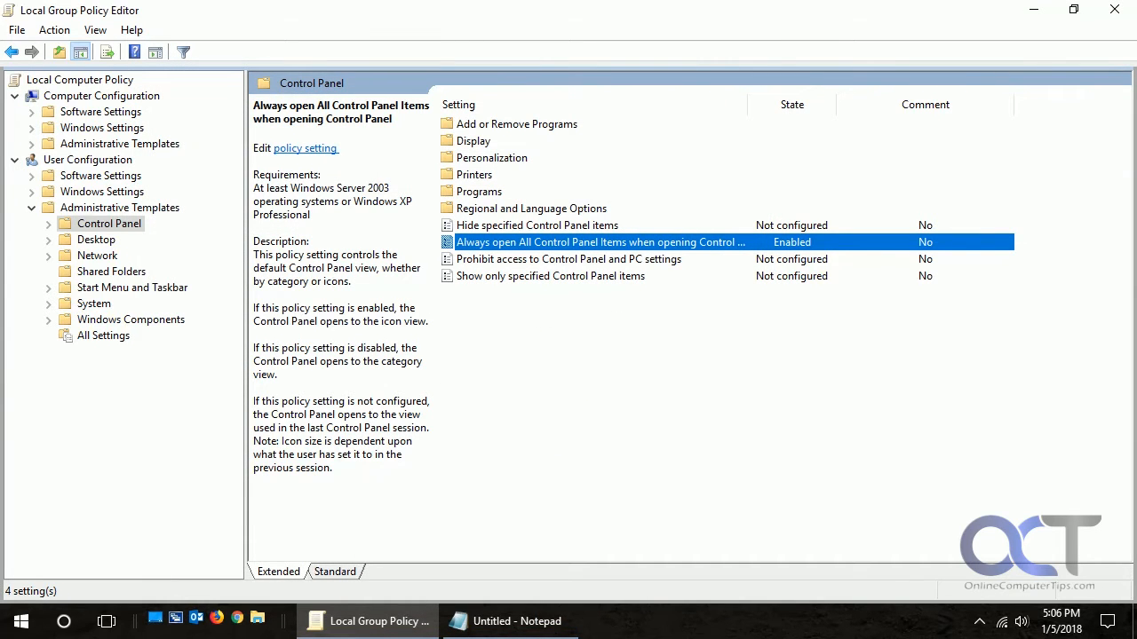
# Under user Desktop policies, set Prohibit User from manually redirecting Profile Folders to Disabled.
pyautogui.click(96, 238)
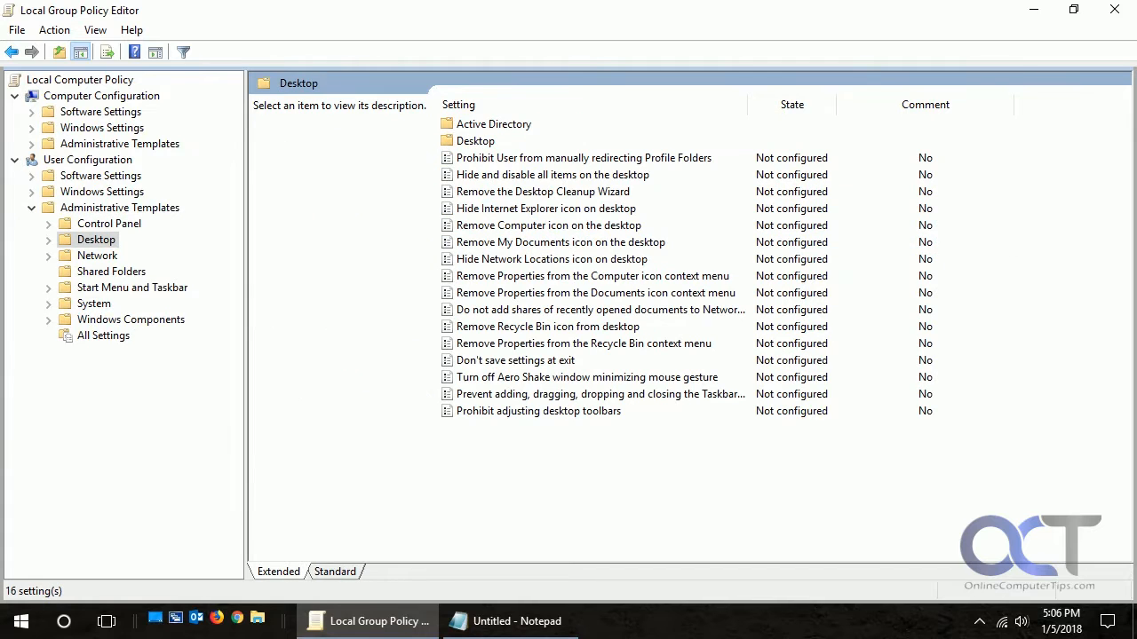
pyautogui.doubleClick(582, 156)
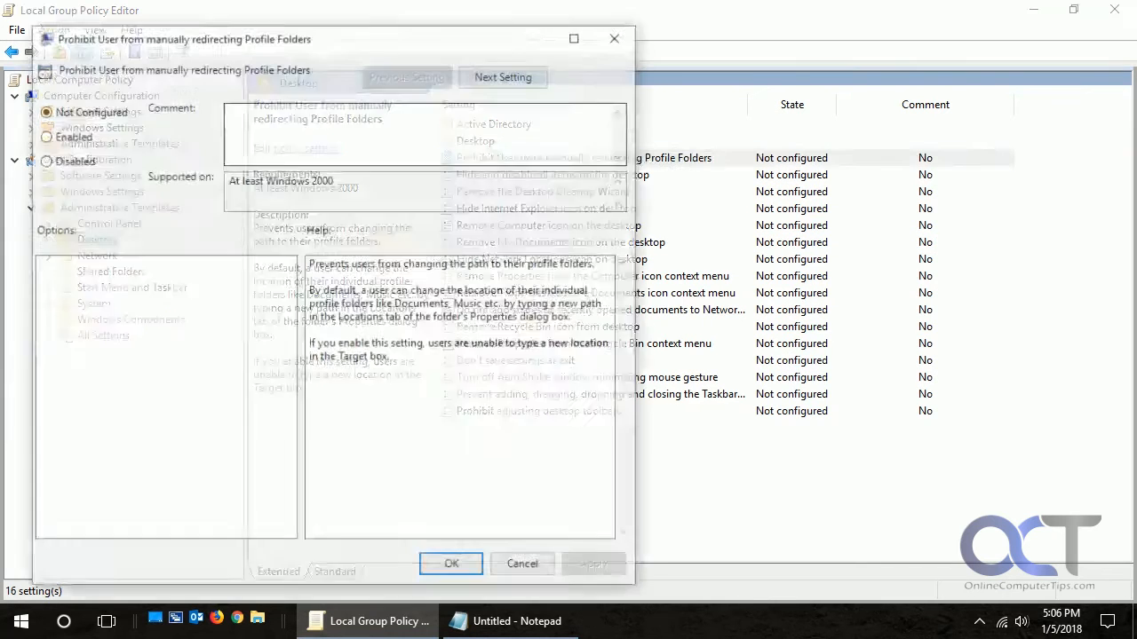
pyautogui.click(43, 160)
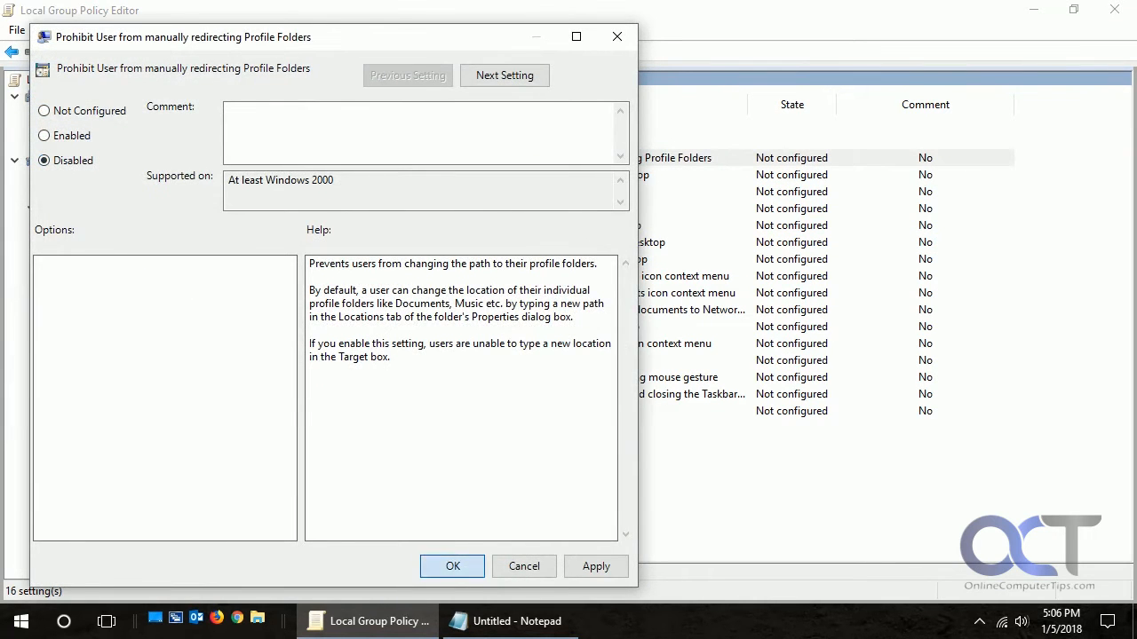
pyautogui.click(451, 567)
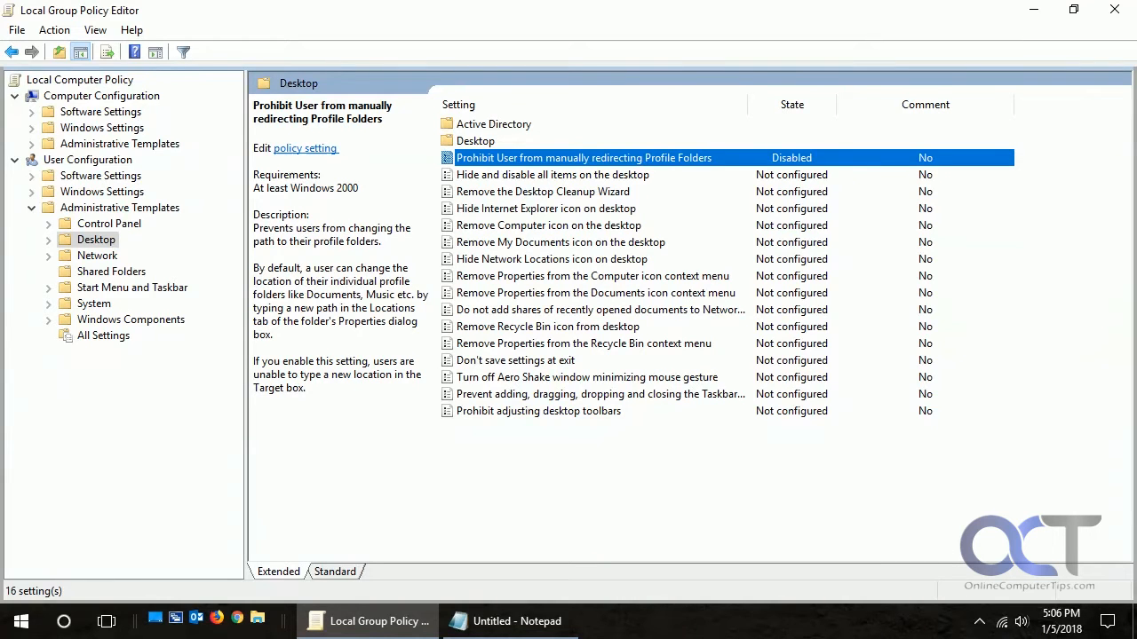
# Launch the Resultant Set of Policy console by searching rsop and running rsop.msc.
pyautogui.click(20, 621)
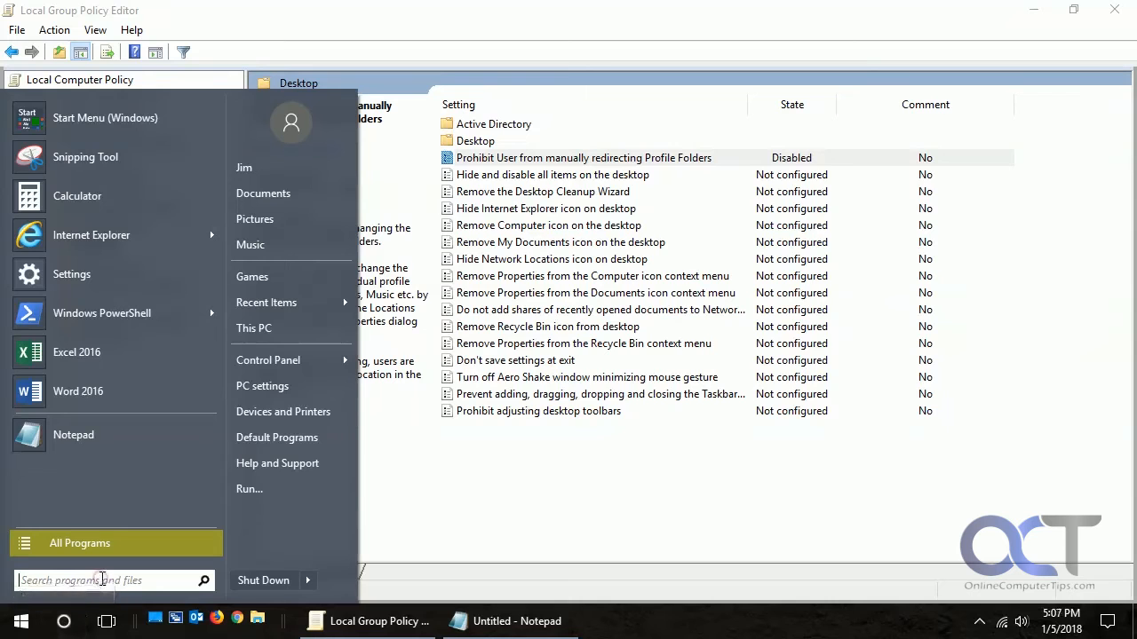
pyautogui.write('rsop')
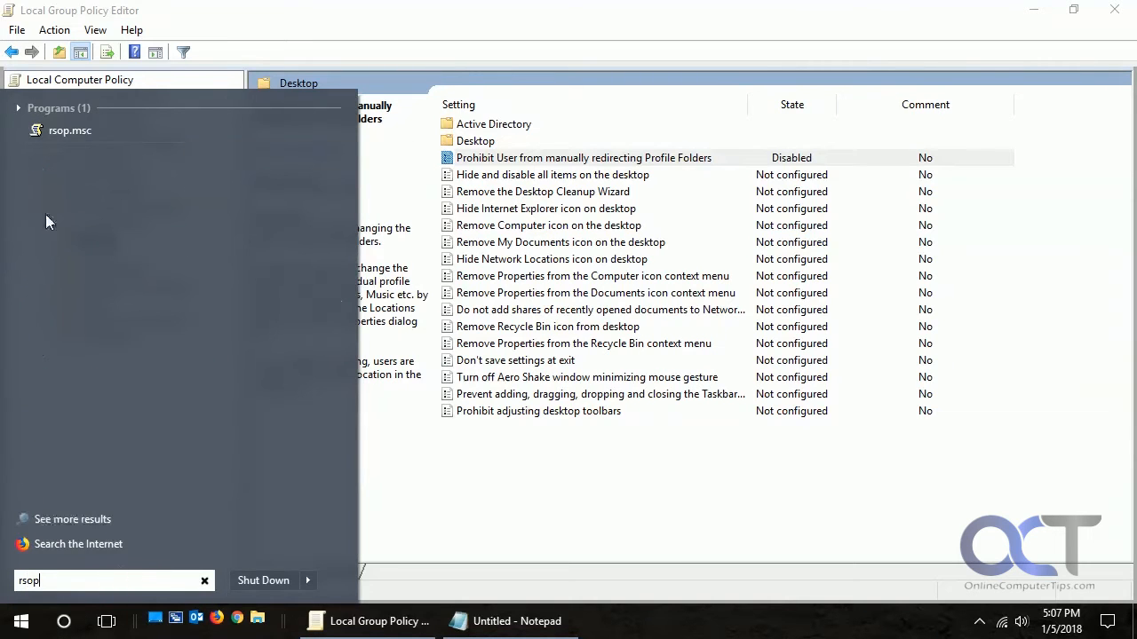
pyautogui.moveTo(69, 129)
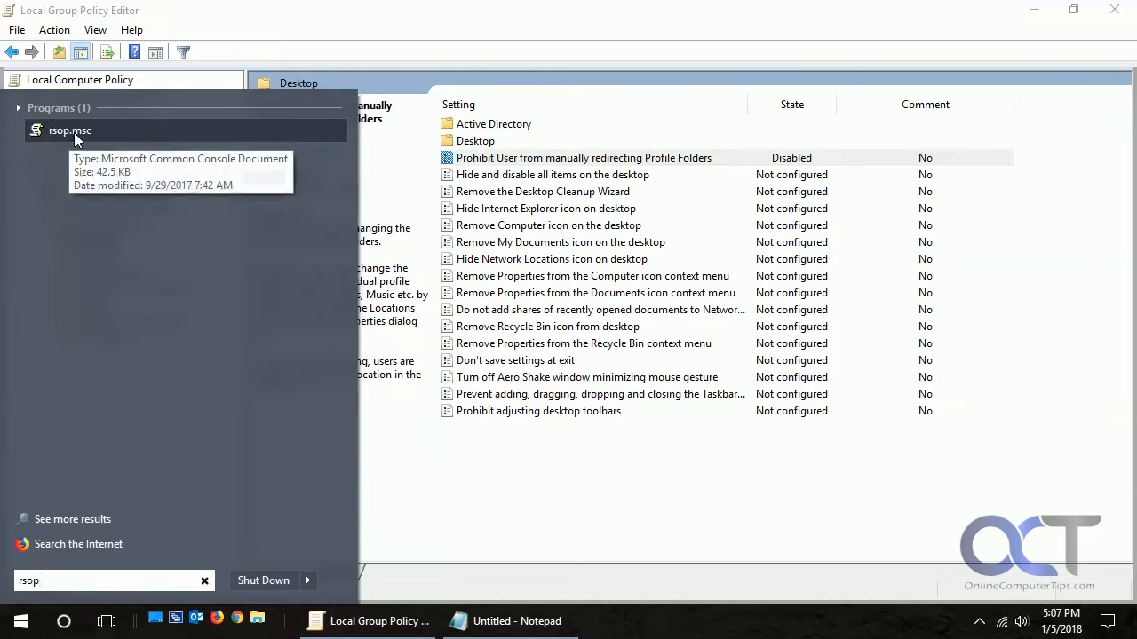
pyautogui.click(68, 131)
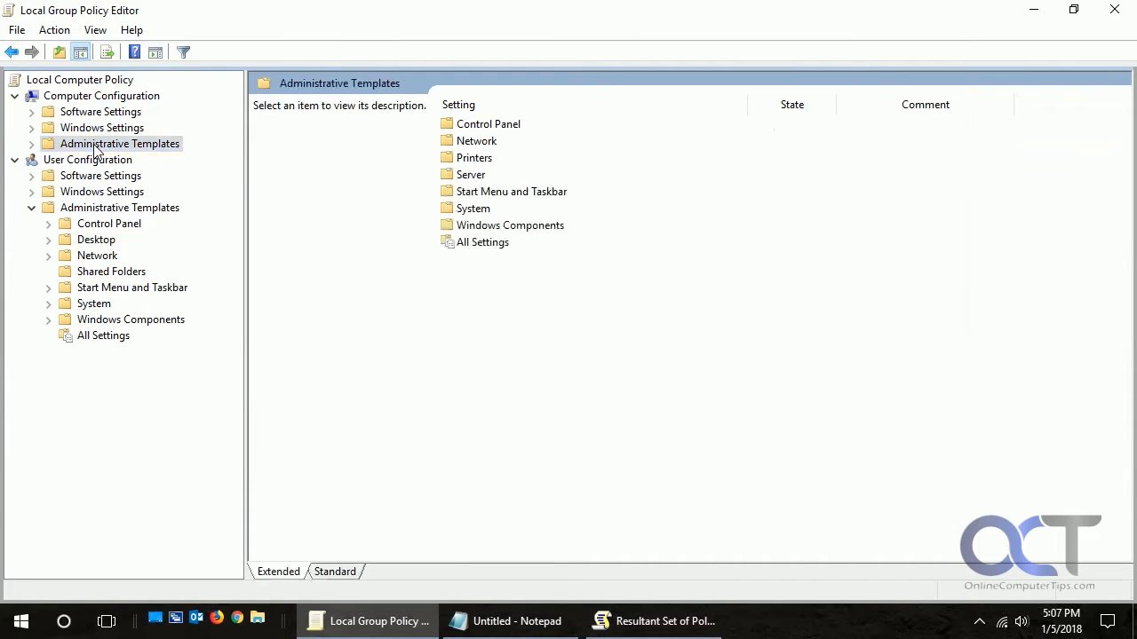
# Review the auto-restart and metered connections policies under Windows Update in the editor.
pyautogui.click(32, 144)
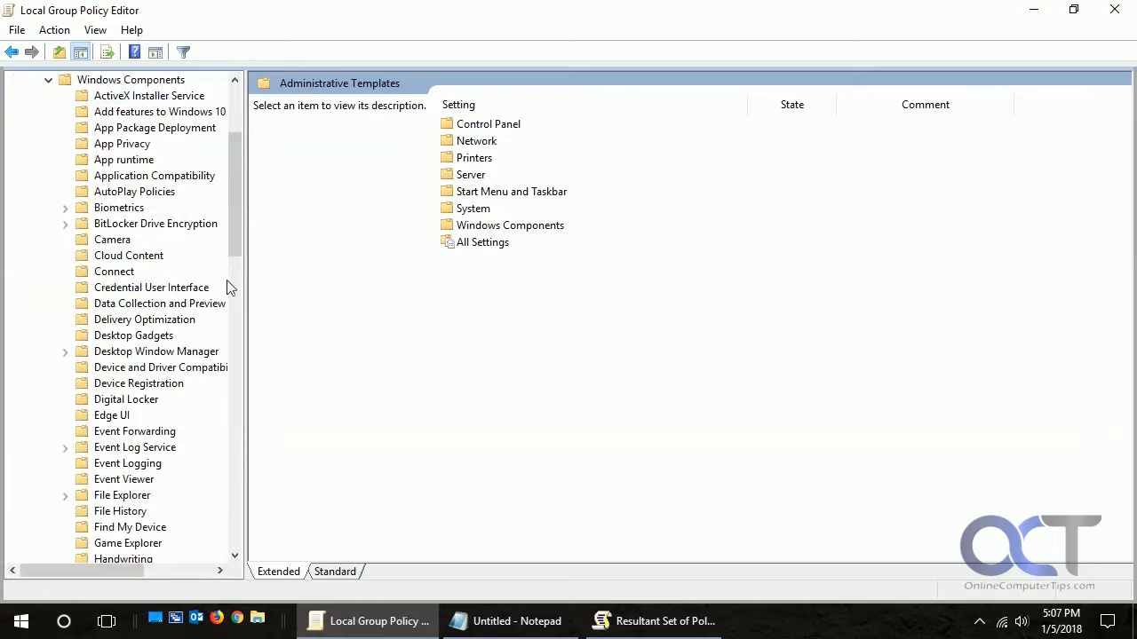
pyautogui.scroll(-3)
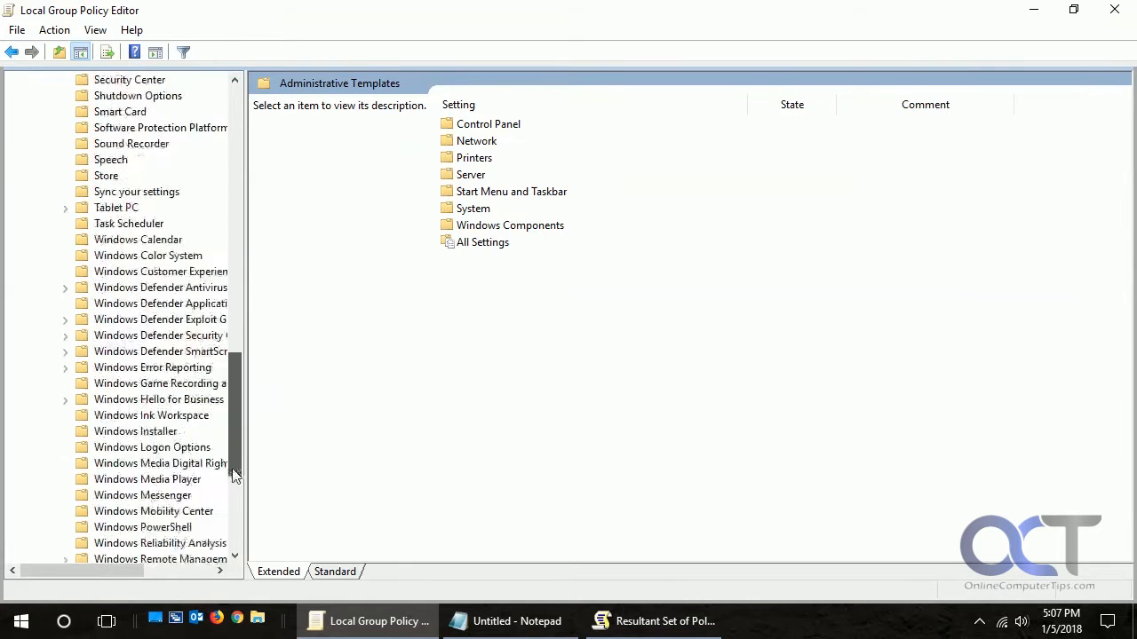
pyautogui.click(131, 432)
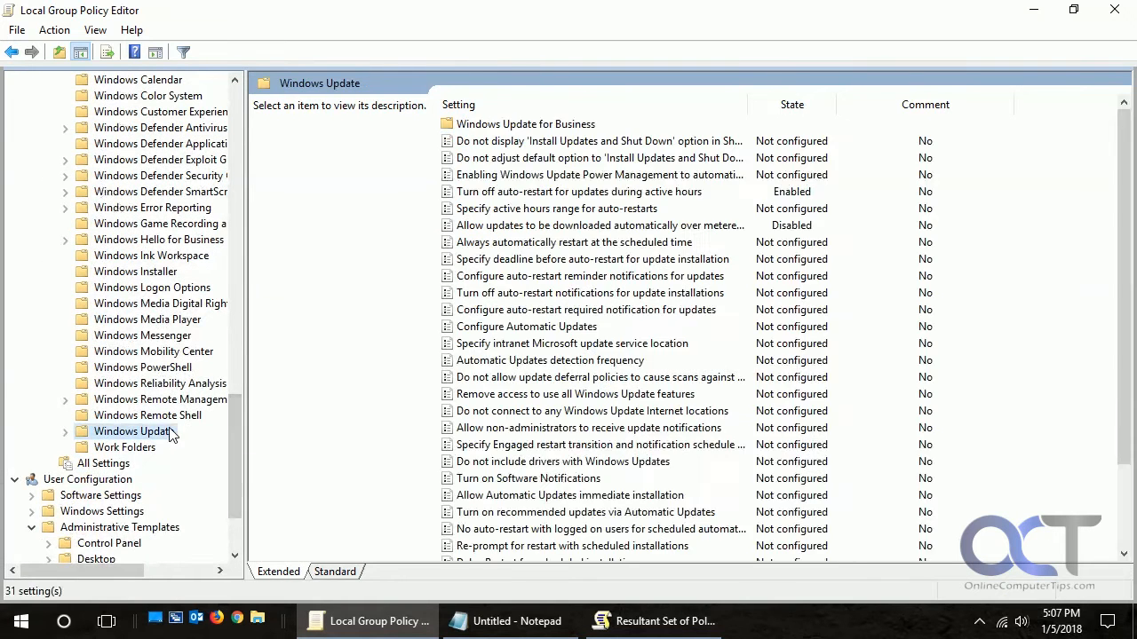
pyautogui.click(577, 192)
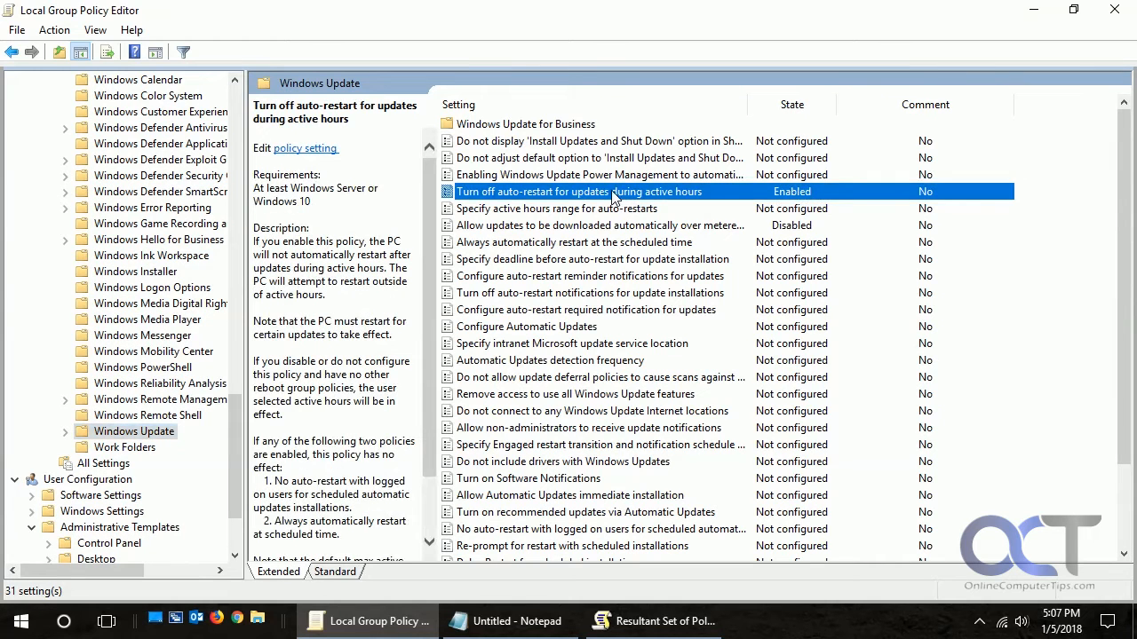
pyautogui.click(597, 223)
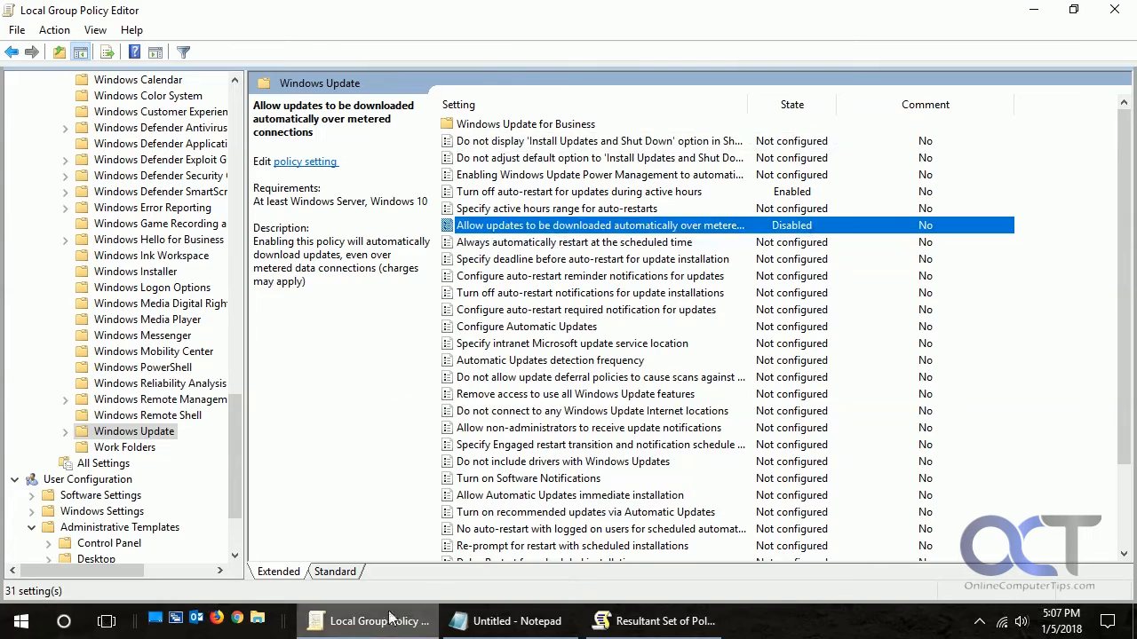
# In RSoP, expand computer Windows Components to show applied Windows Update and Shutdown Options settings.
pyautogui.click(653, 622)
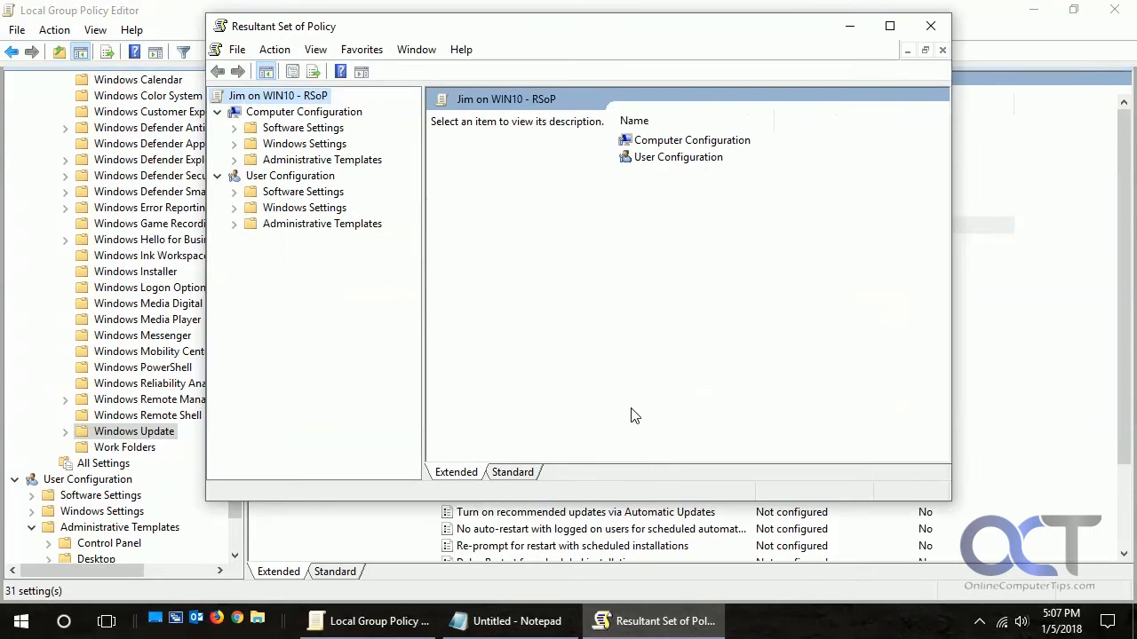
pyautogui.click(234, 160)
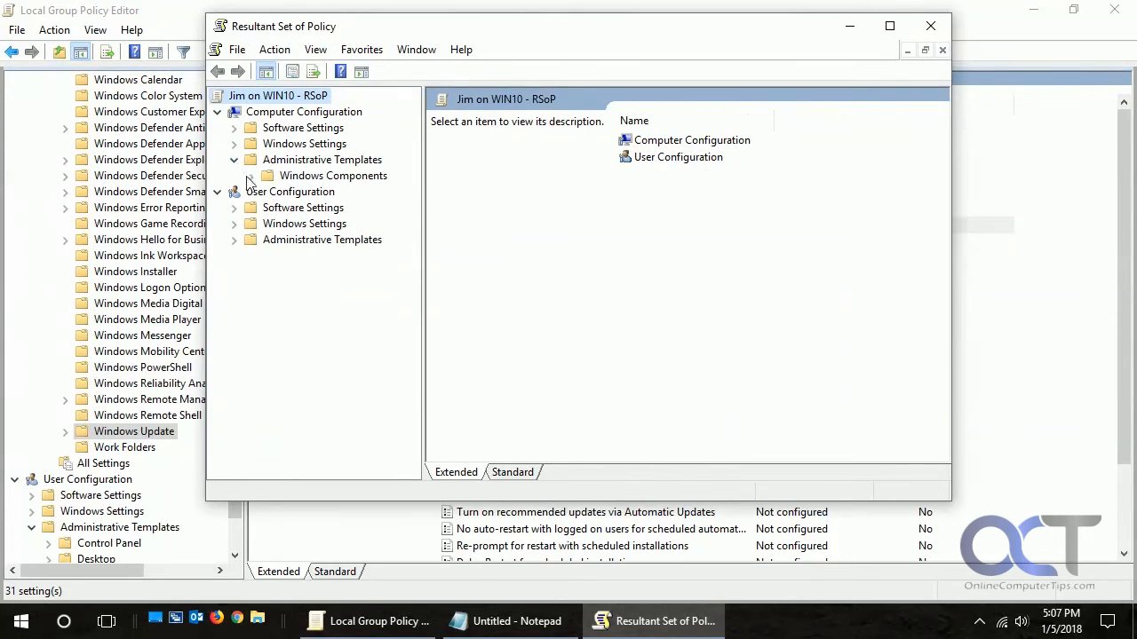
pyautogui.click(250, 176)
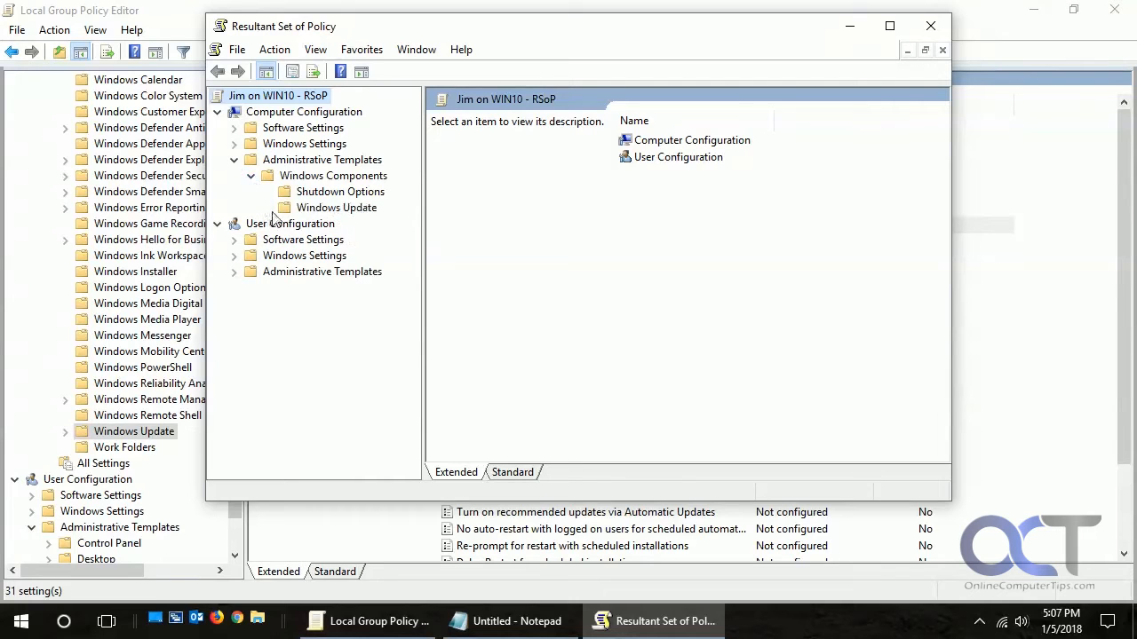
pyautogui.click(338, 206)
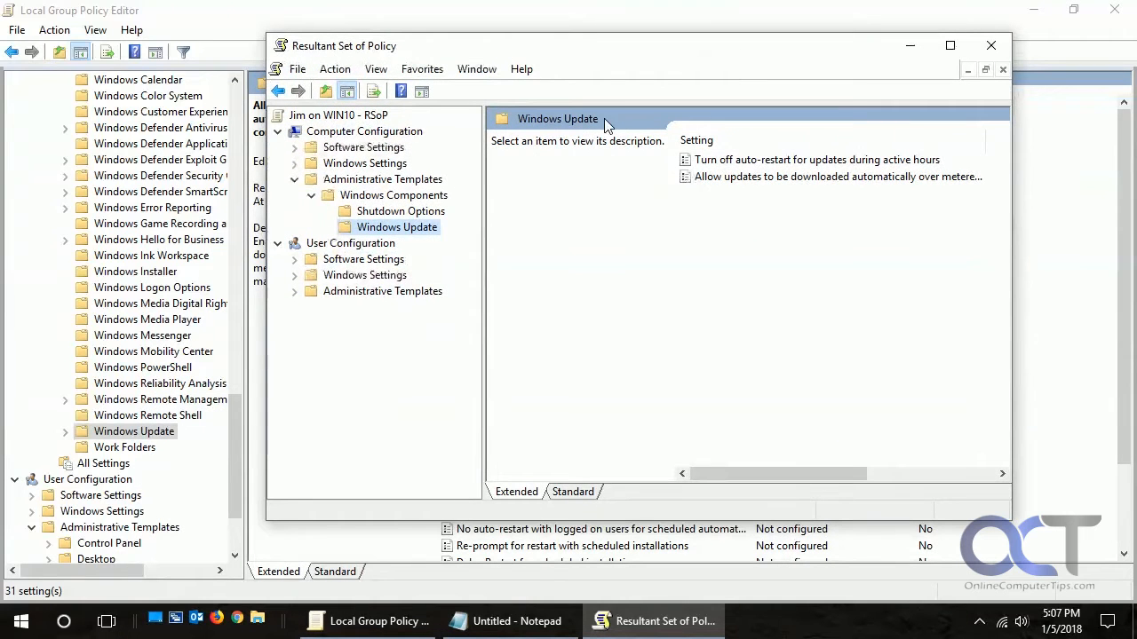
pyautogui.click(402, 210)
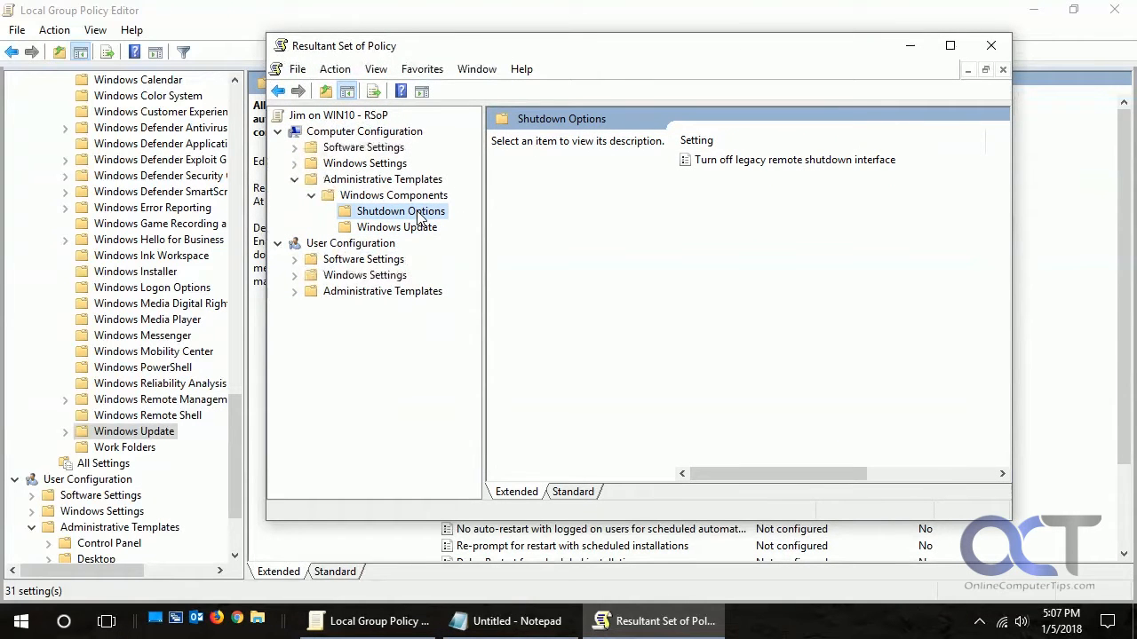
pyautogui.moveTo(765, 168)
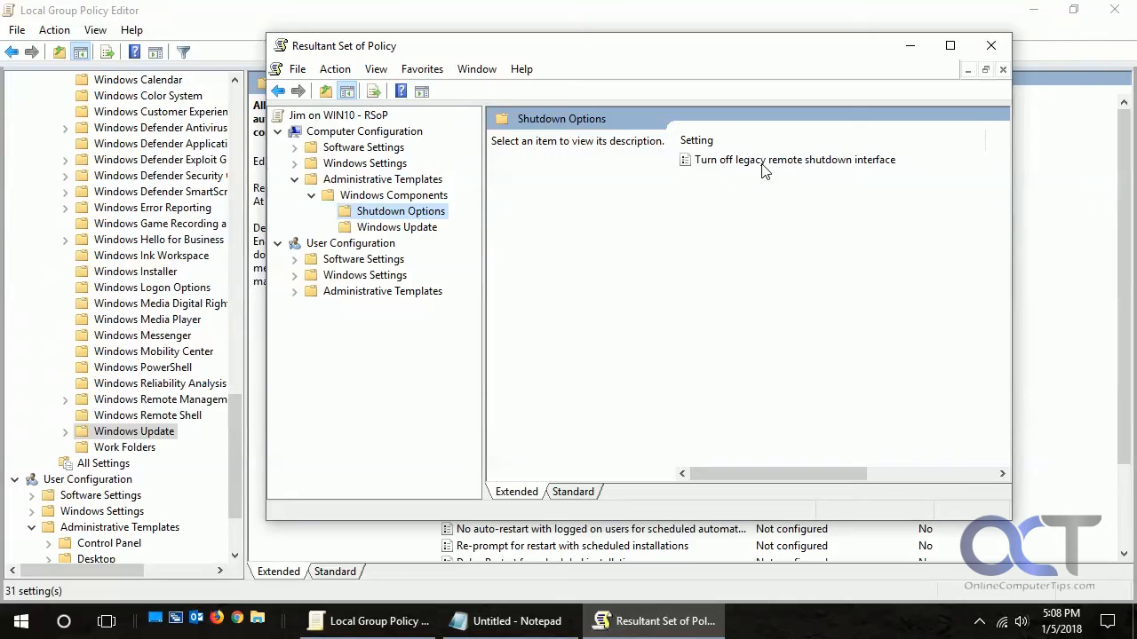
pyautogui.moveTo(751, 169)
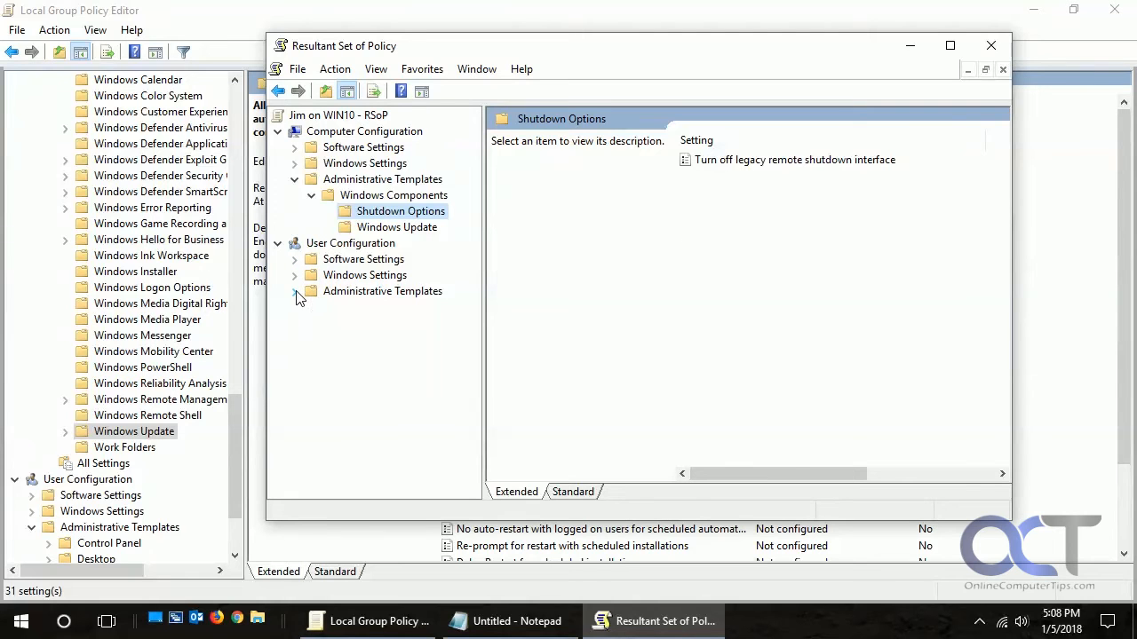
# Review the applied user Control Panel and Windows Update policies in RSoP and the editor.
pyautogui.click(373, 305)
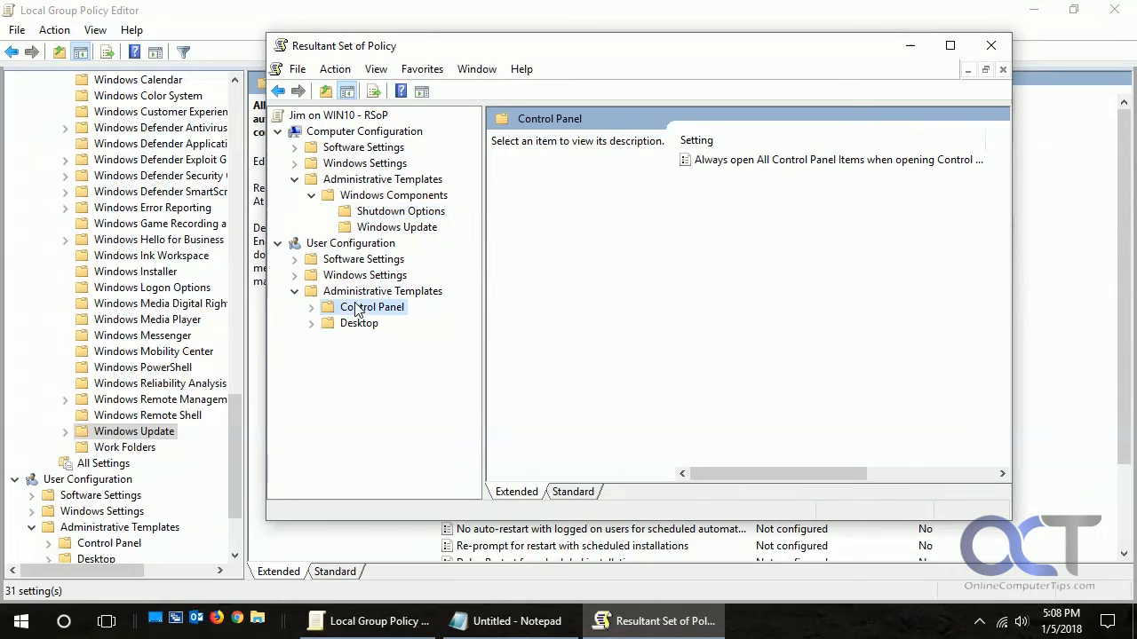
pyautogui.moveTo(790, 160)
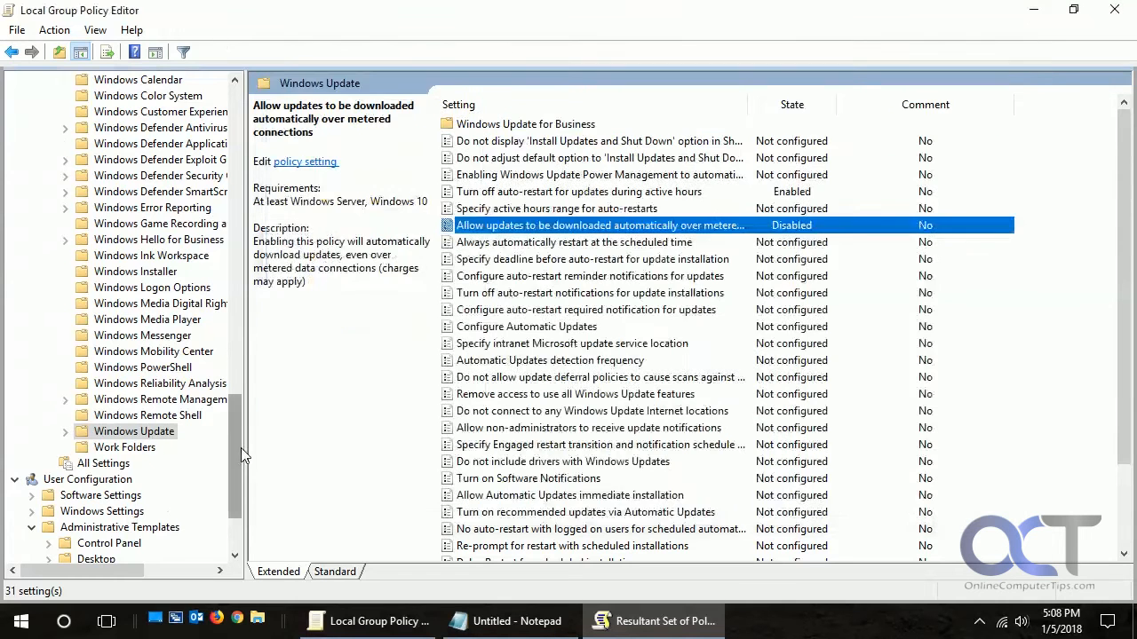
pyautogui.click(108, 432)
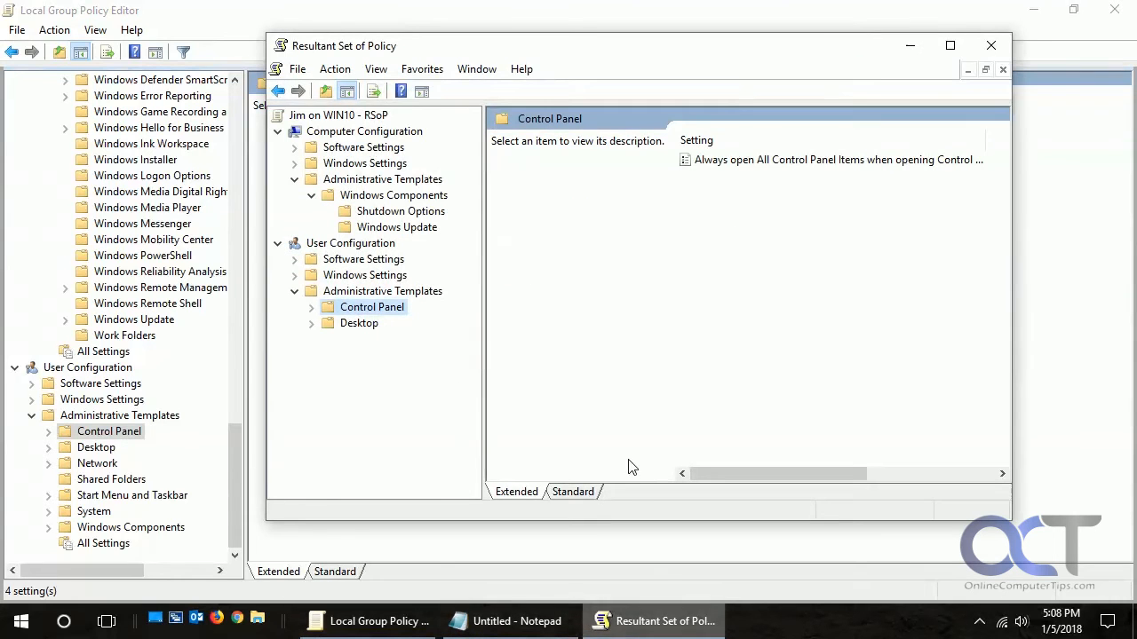
pyautogui.moveTo(744, 169)
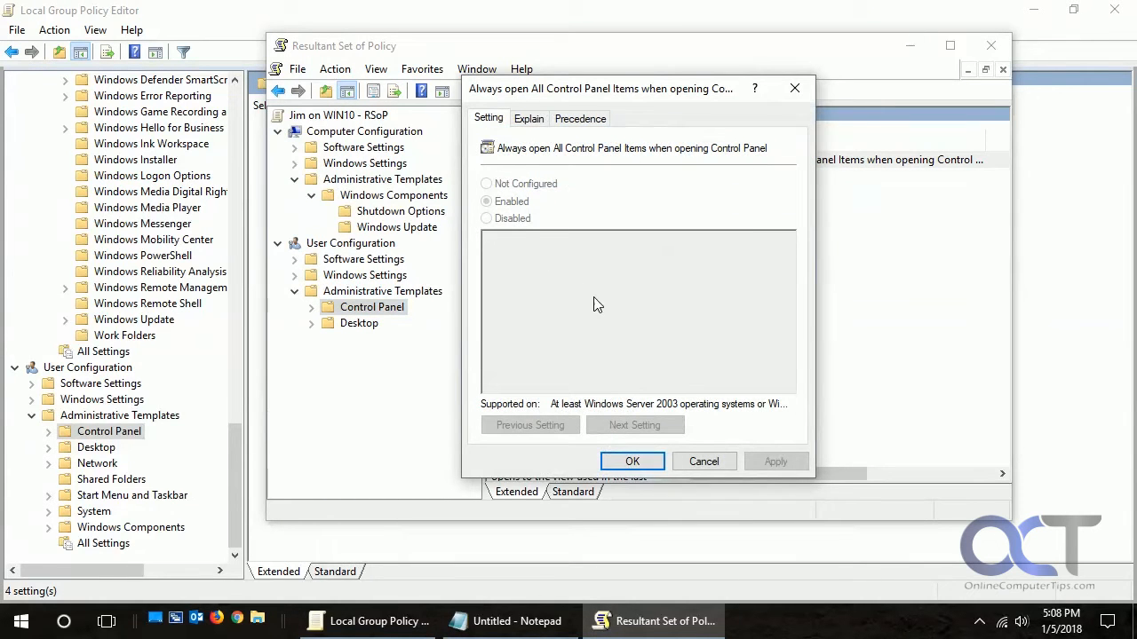
pyautogui.moveTo(667, 422)
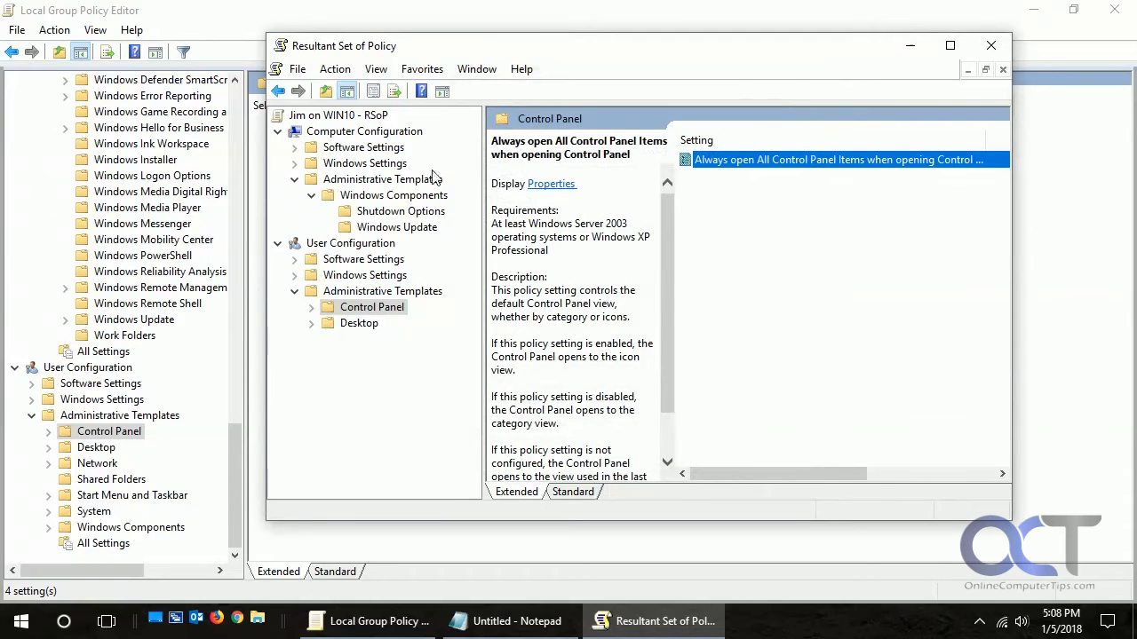
pyautogui.click(396, 227)
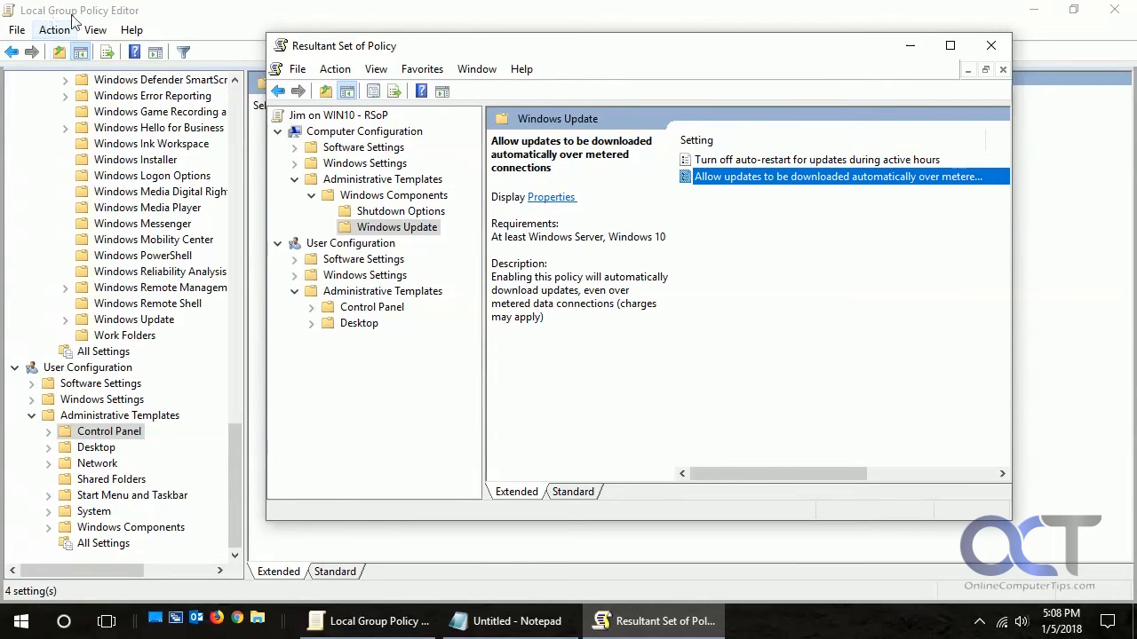
pyautogui.moveTo(21, 621)
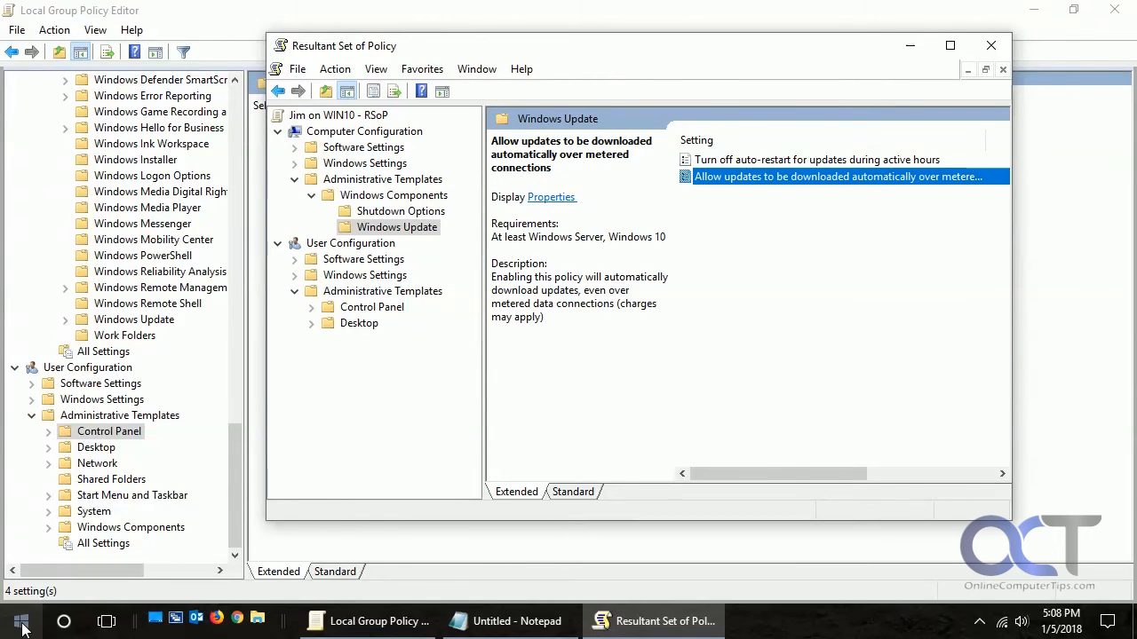
# Search the Start menu for gpedit.
pyautogui.click(21, 621)
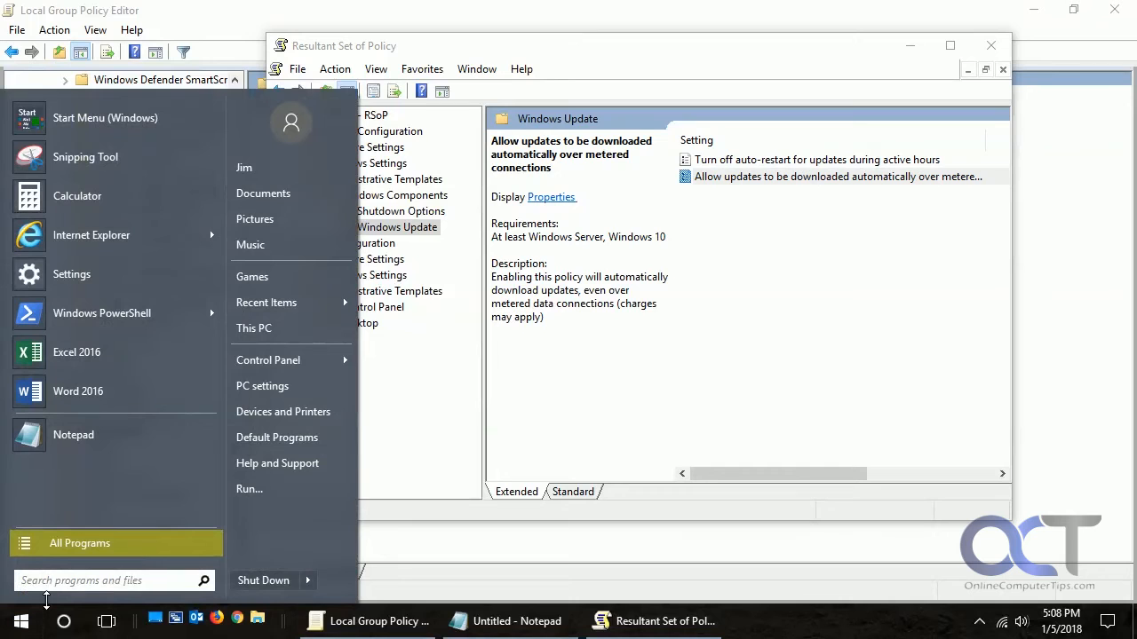
pyautogui.write('gpedit.msc')
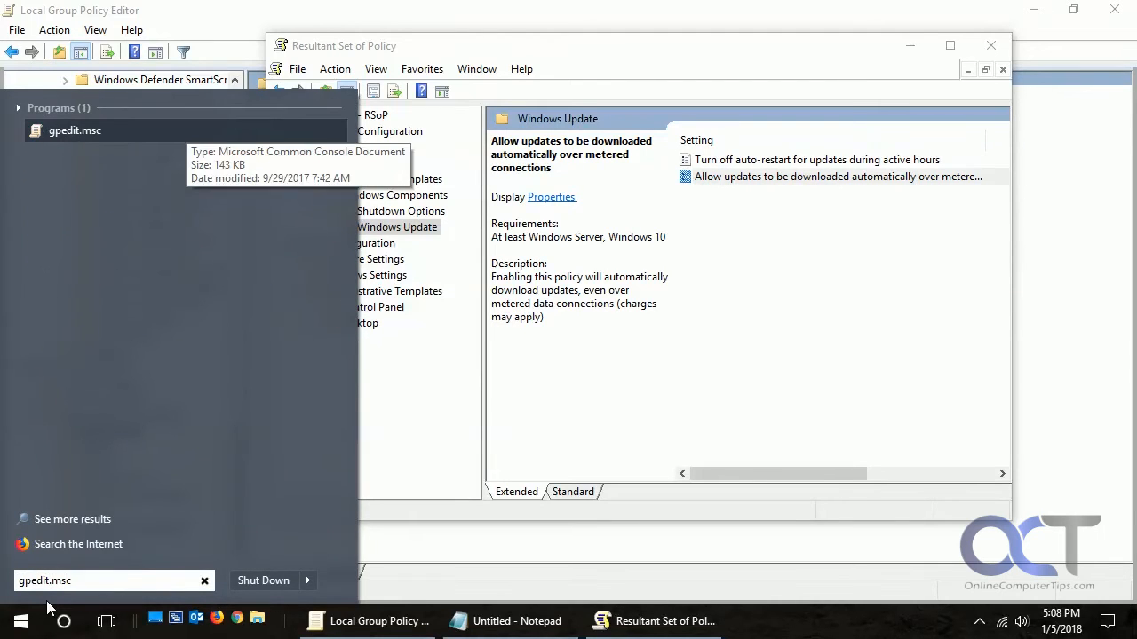
pyautogui.moveTo(92, 134)
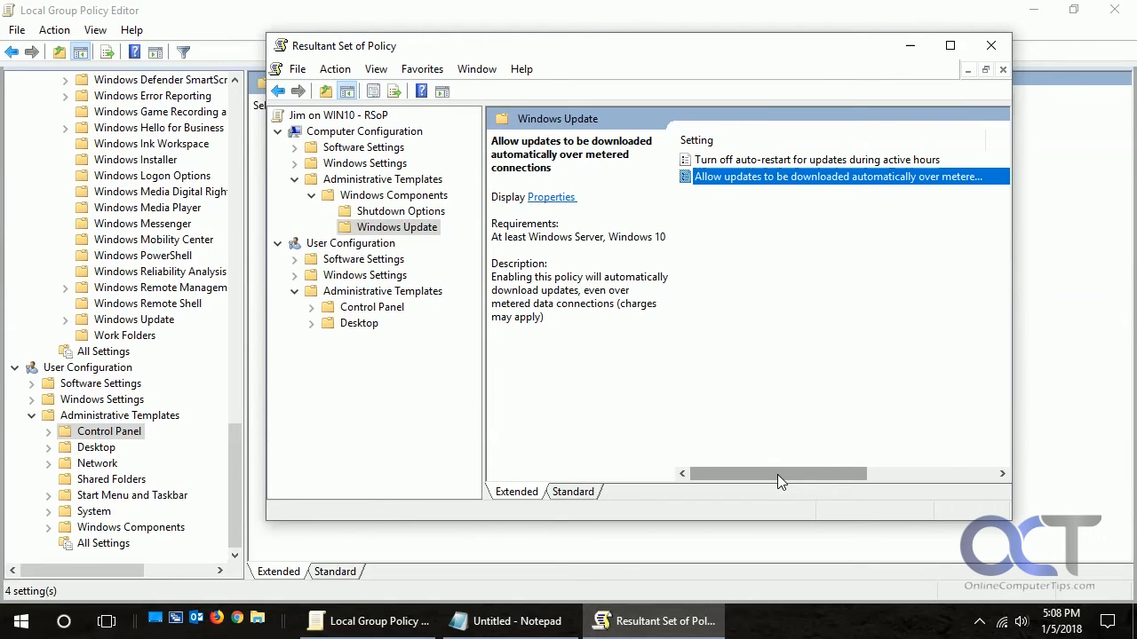
pyautogui.moveTo(866, 412)
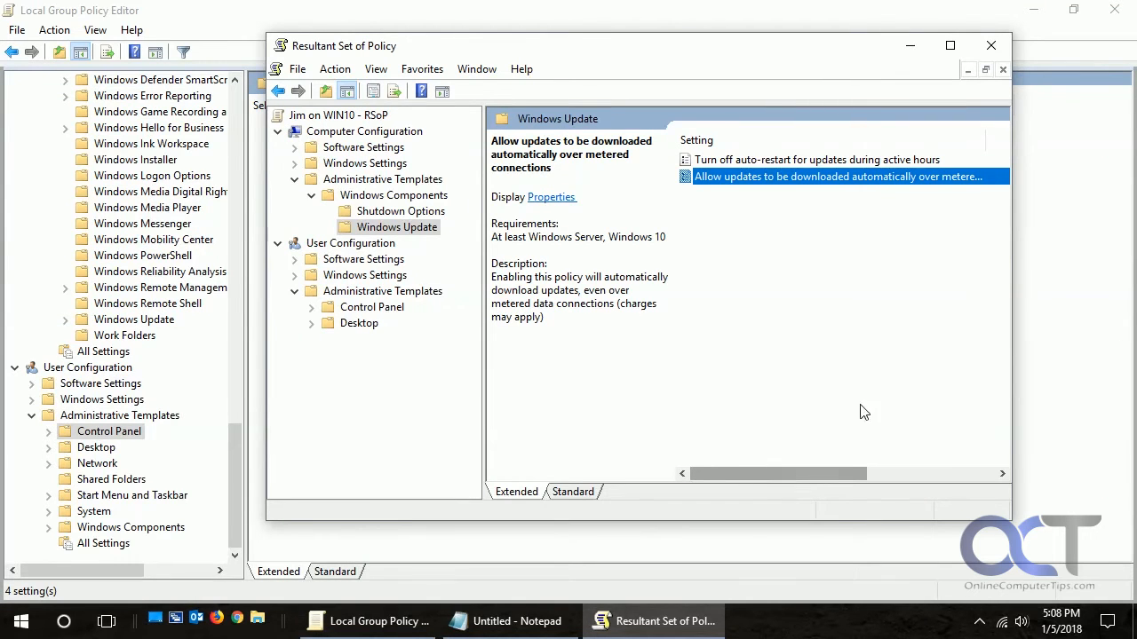
pyautogui.moveTo(1076, 380)
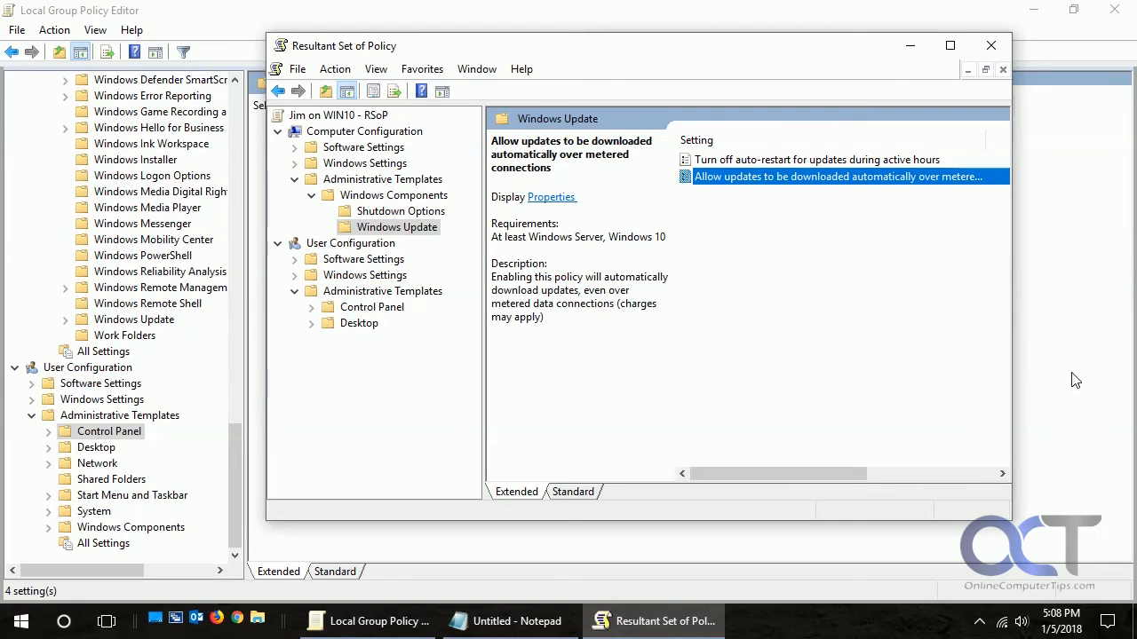
pyautogui.moveTo(185, 374)
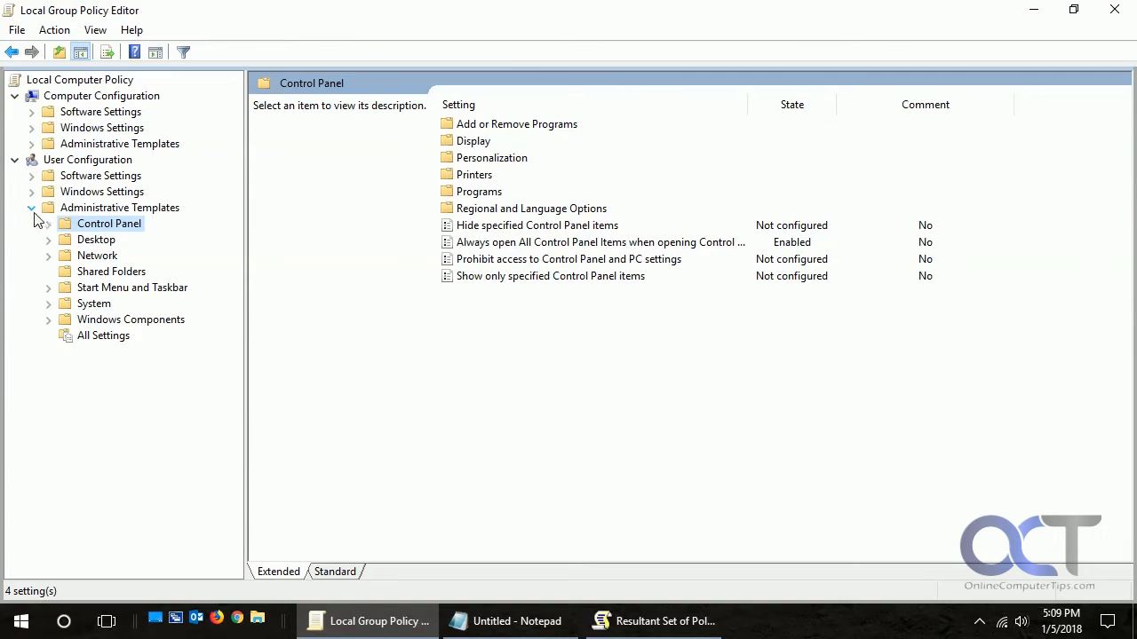
# Sort the computer All Settings list by State and check the legacy remote shutdown policy properties.
pyautogui.click(121, 334)
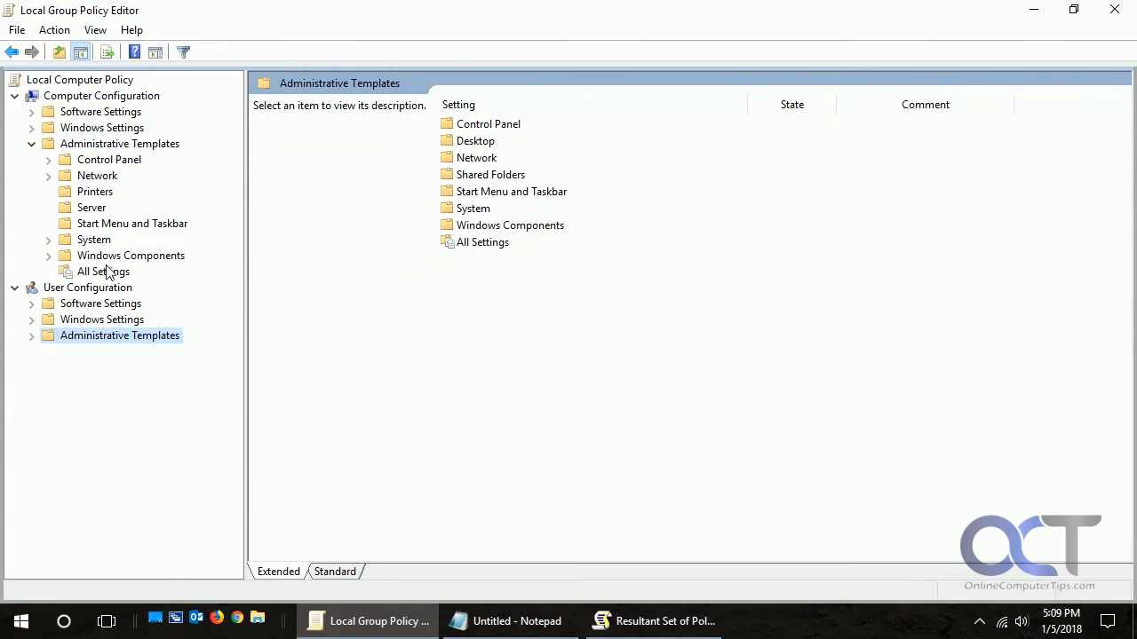
pyautogui.click(103, 270)
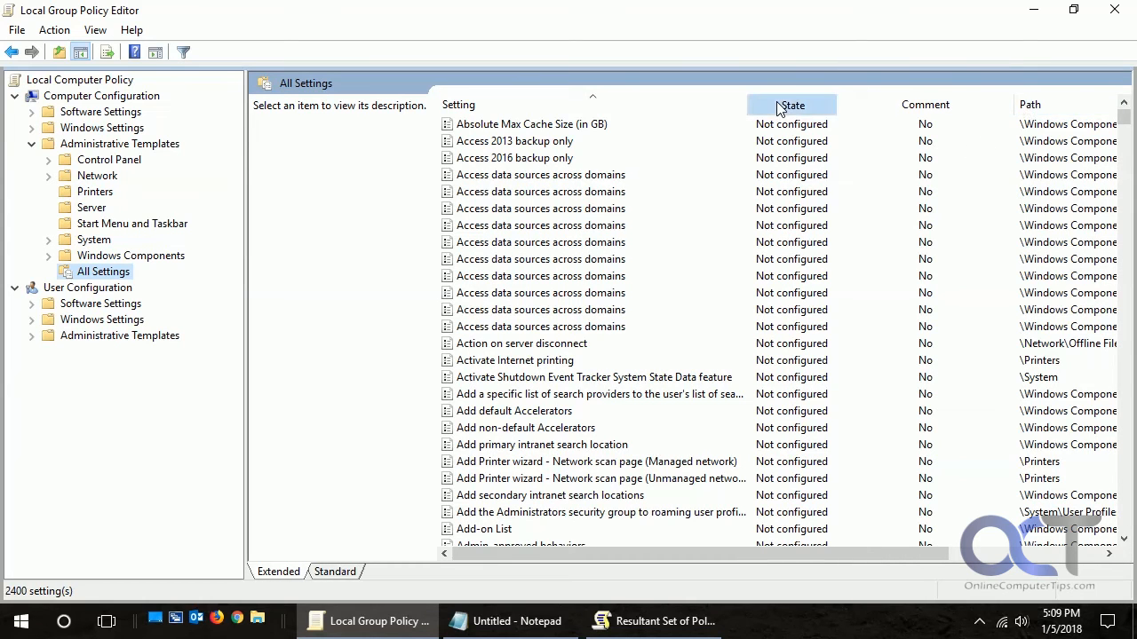
pyautogui.click(791, 103)
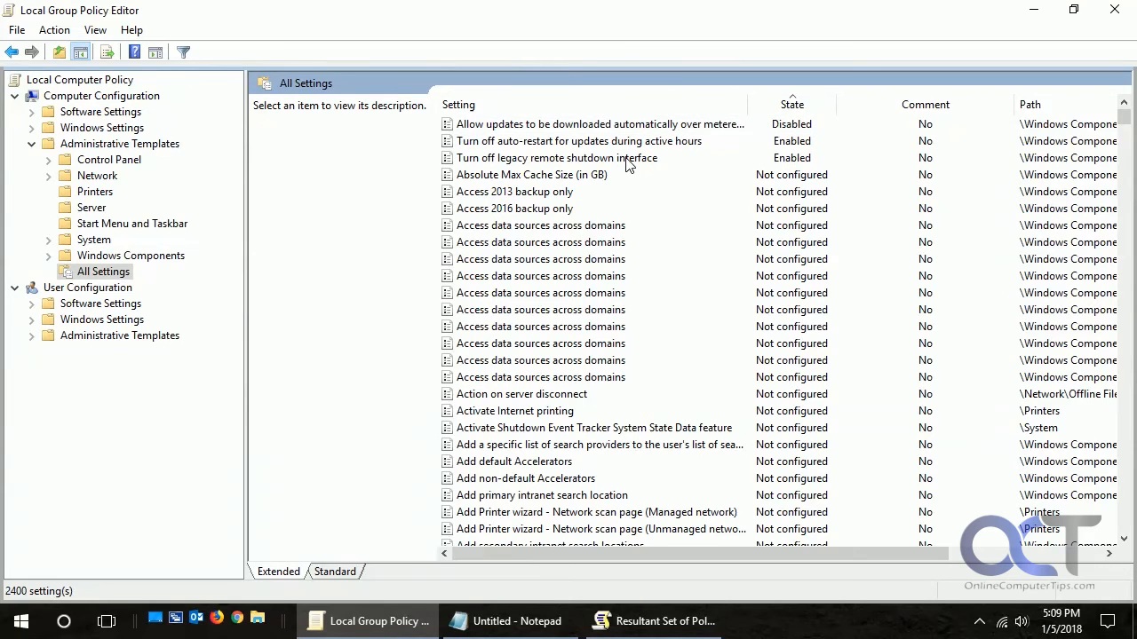
pyautogui.doubleClick(558, 156)
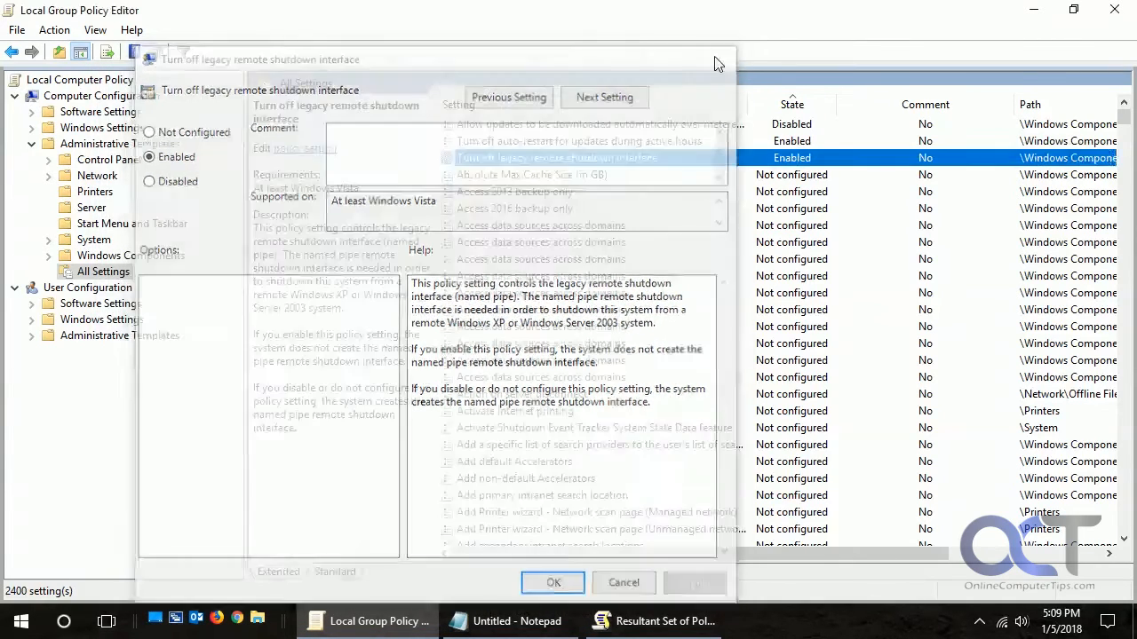
pyautogui.click(553, 582)
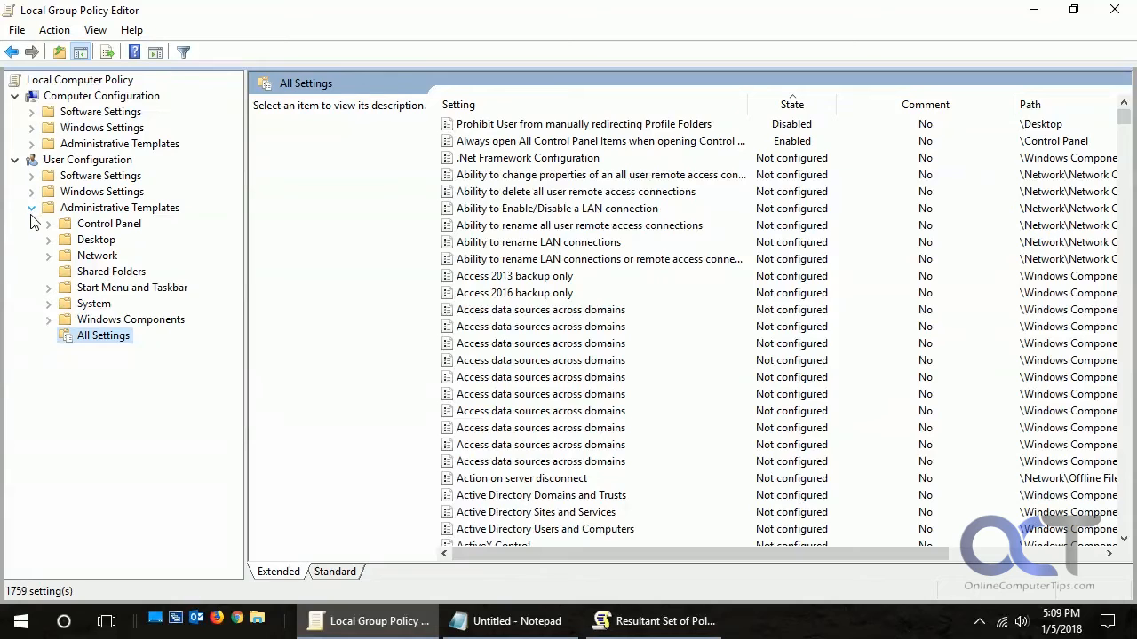
# Collapse the user templates and bring Resultant Set of Policy back in front.
pyautogui.click(119, 206)
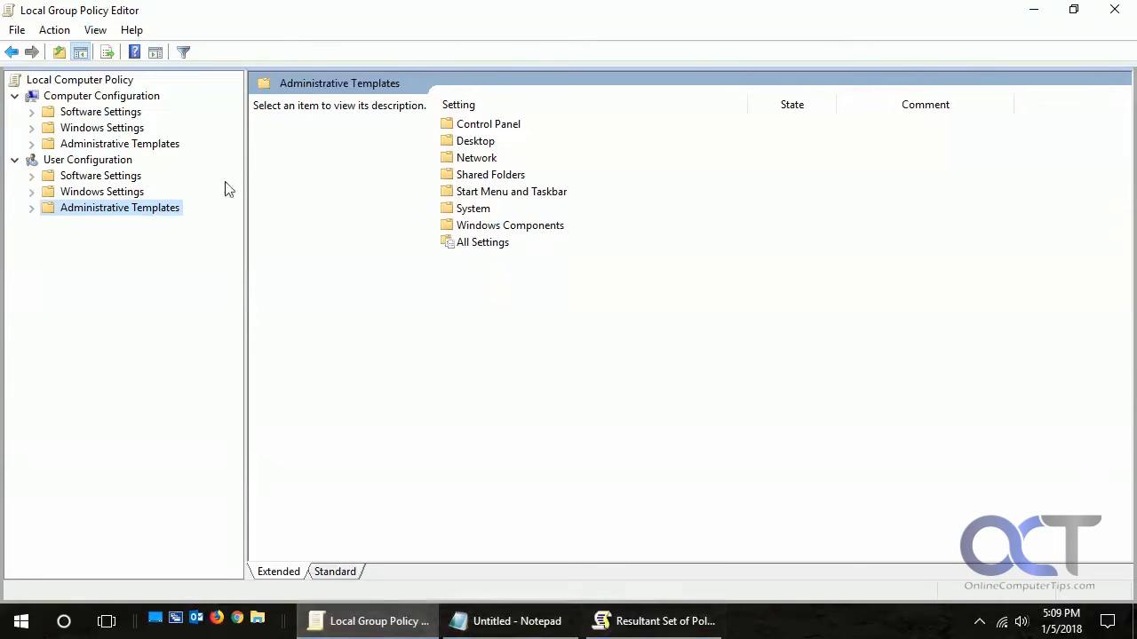
pyautogui.click(654, 622)
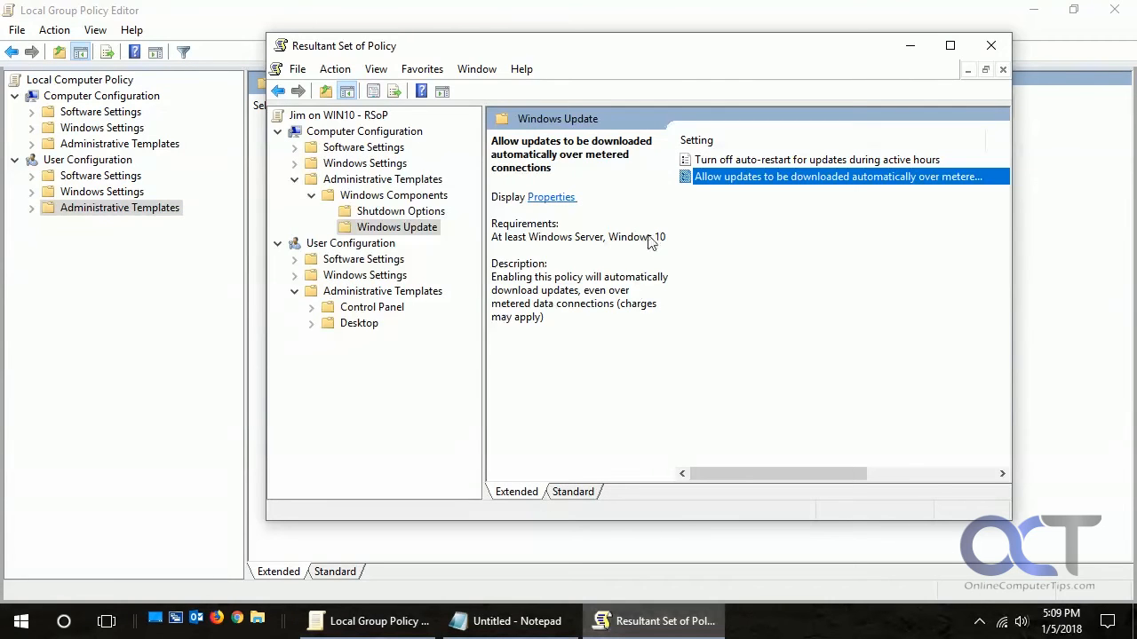
pyautogui.moveTo(318, 175)
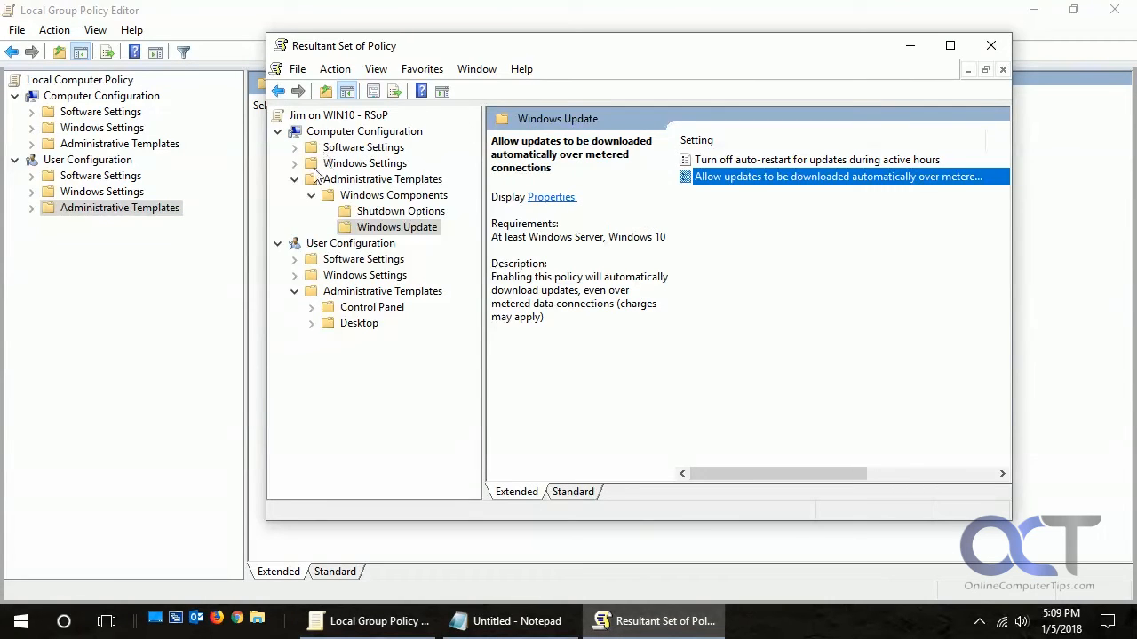
pyautogui.moveTo(465, 149)
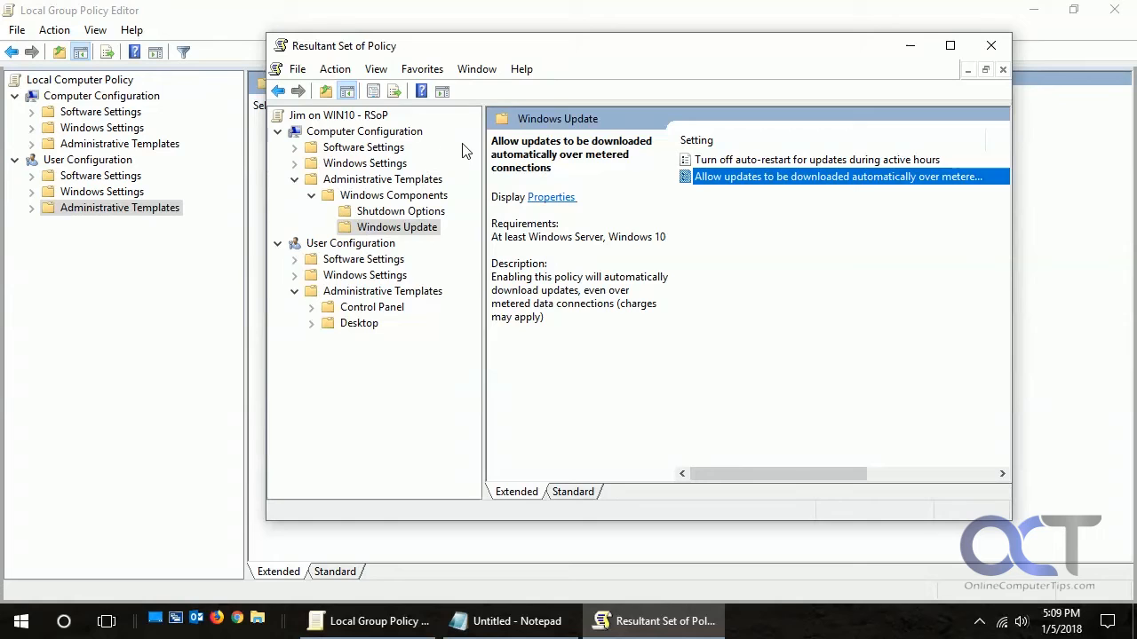
pyautogui.moveTo(476, 242)
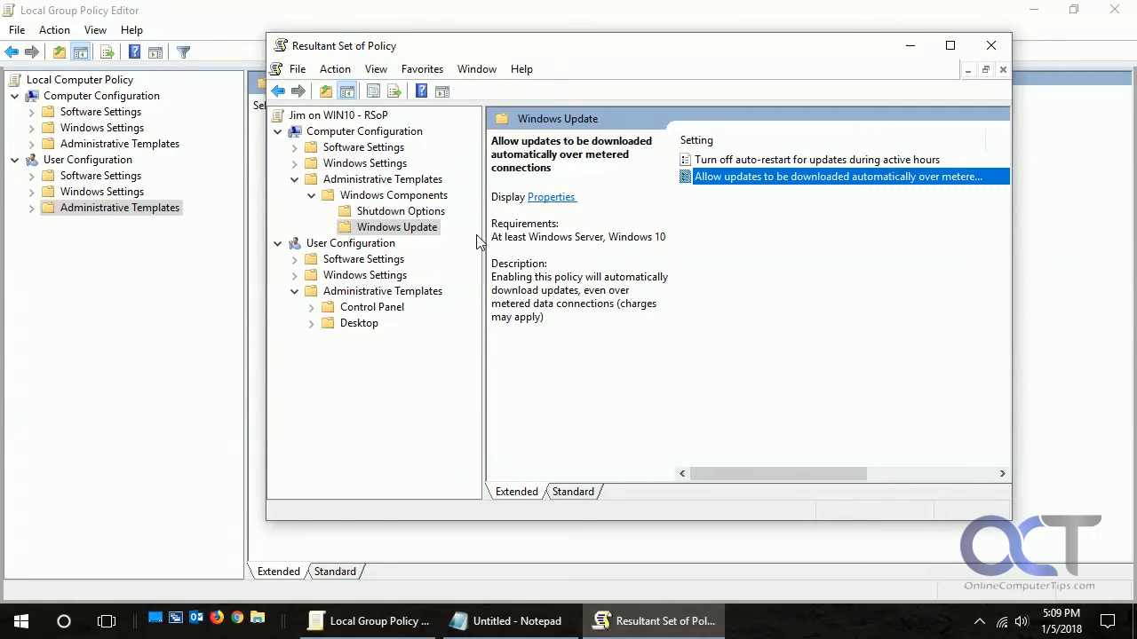
pyautogui.moveTo(174, 10)
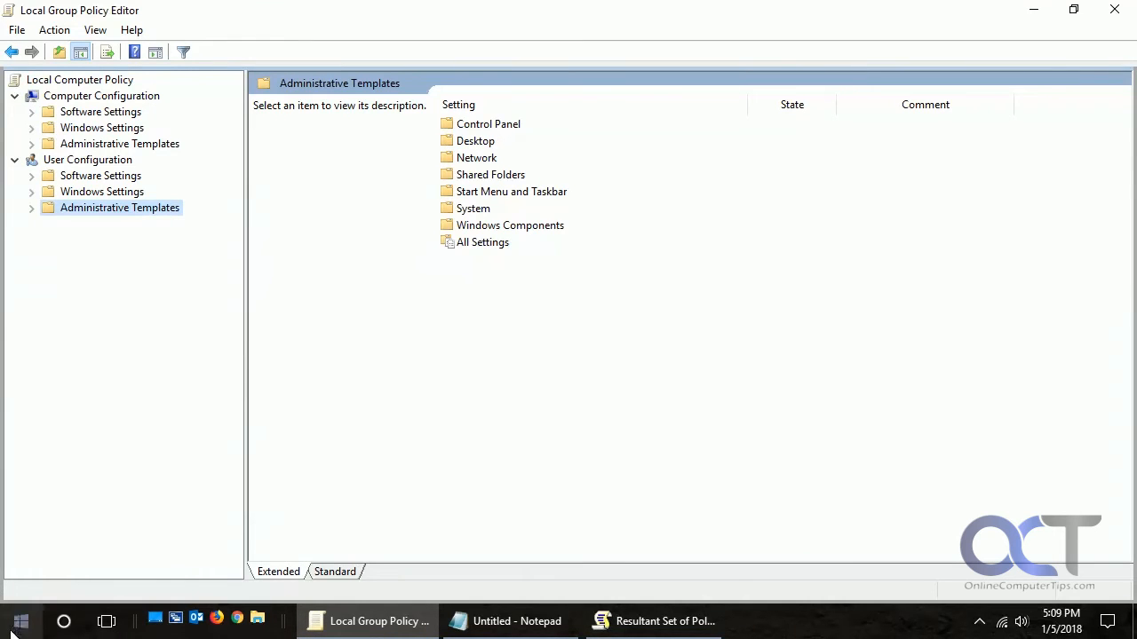
# Bring up the Start menu program search over the Local Group Policy Editor.
pyautogui.click(21, 622)
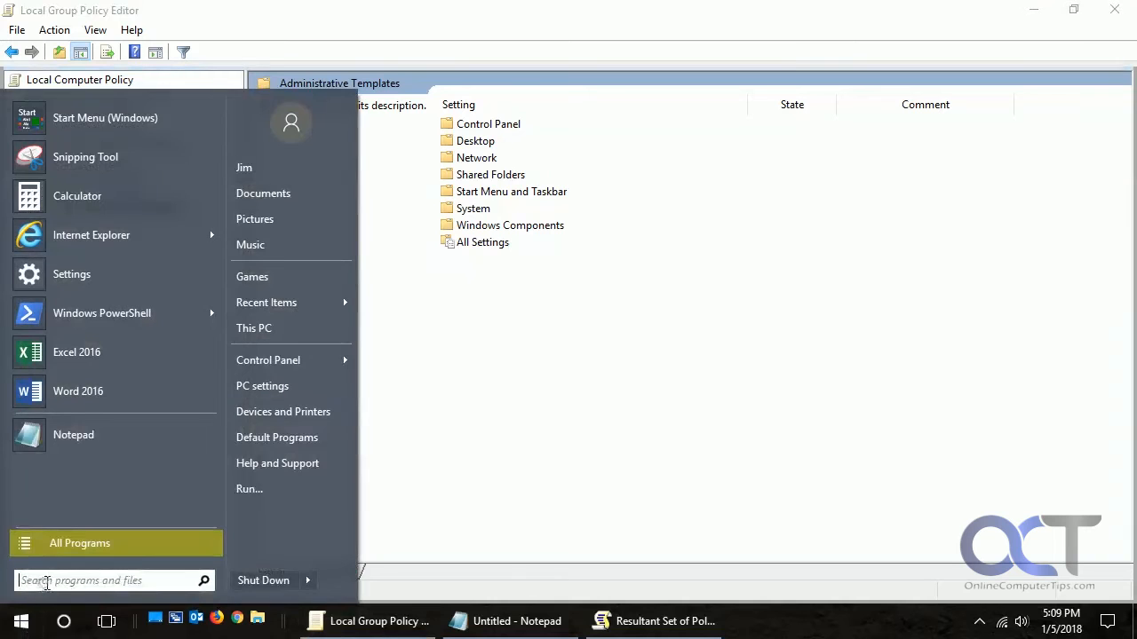
# Launch cmd.exe as administrator from the Start menu search.
pyautogui.write('cmd')
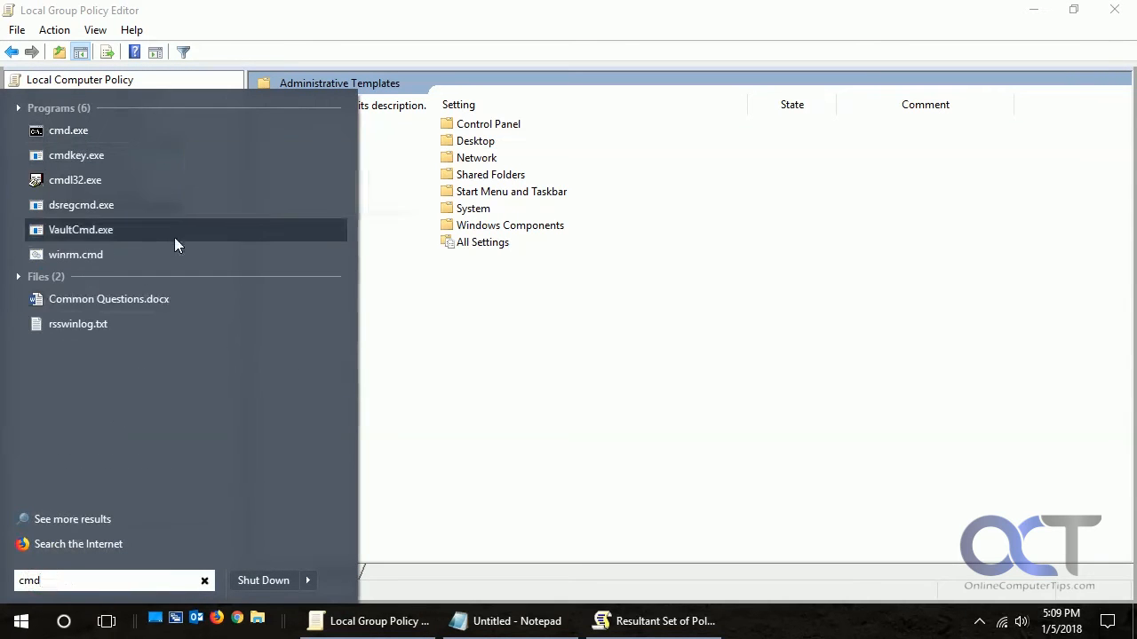
pyautogui.rightClick(68, 132)
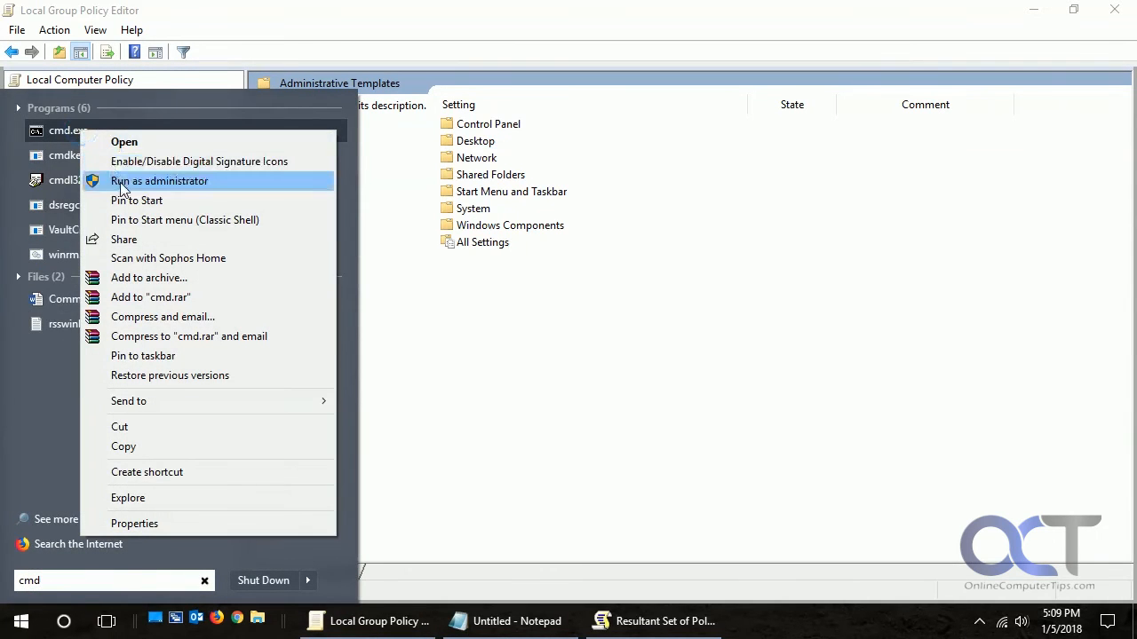
pyautogui.click(160, 181)
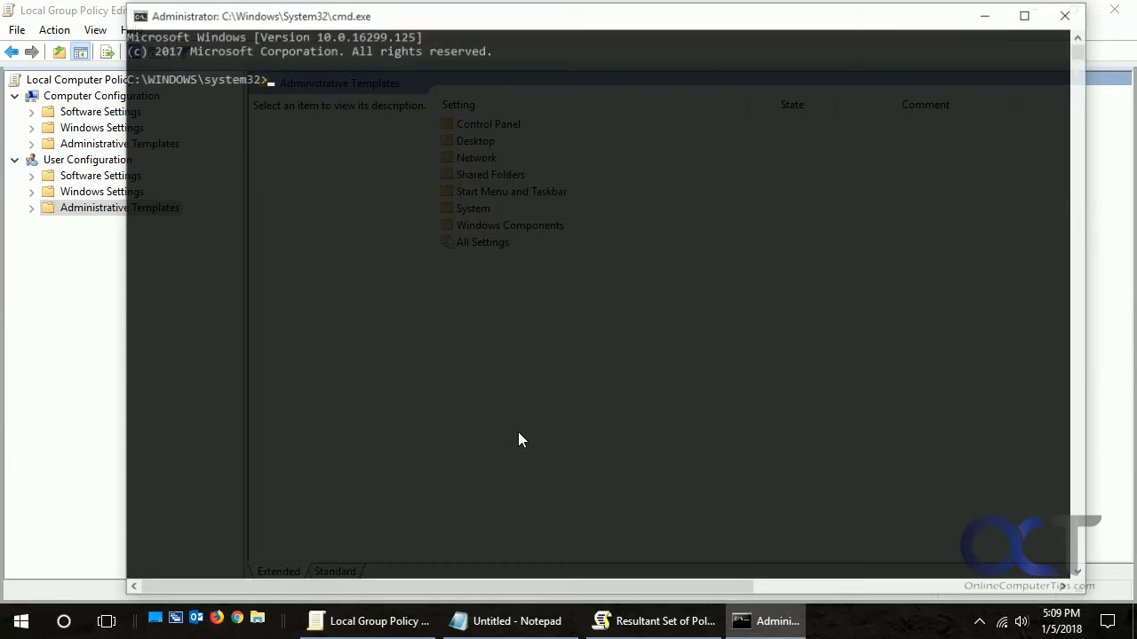
# Select the 'gpresult /SCOPE computer /V' command line in Notepad to copy it.
pyautogui.click(504, 622)
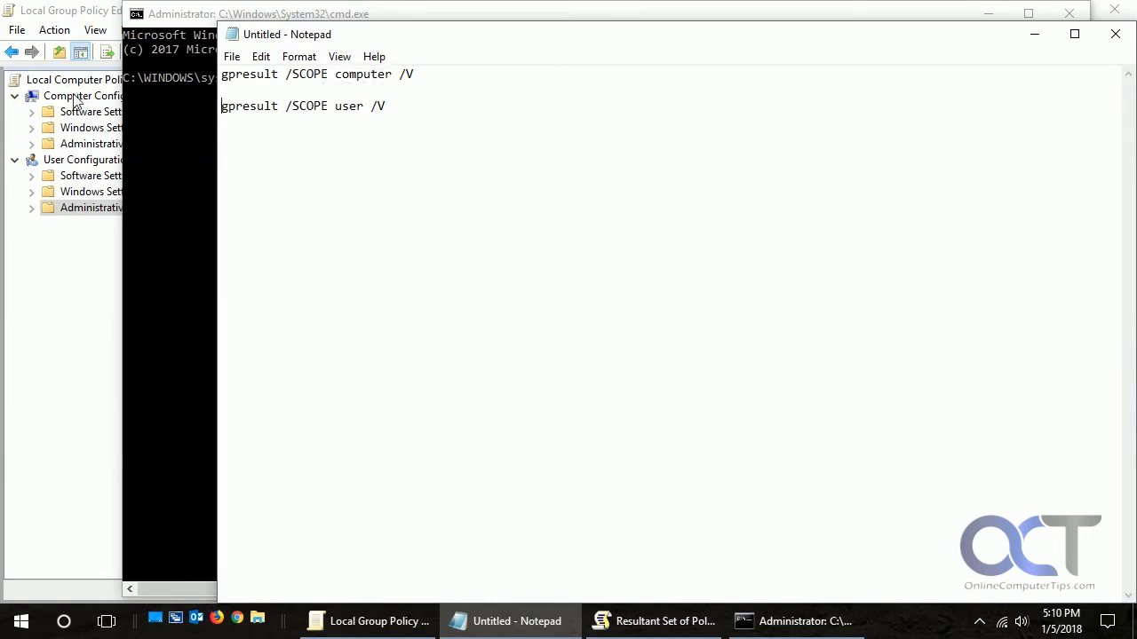
pyautogui.tripleClick(317, 75)
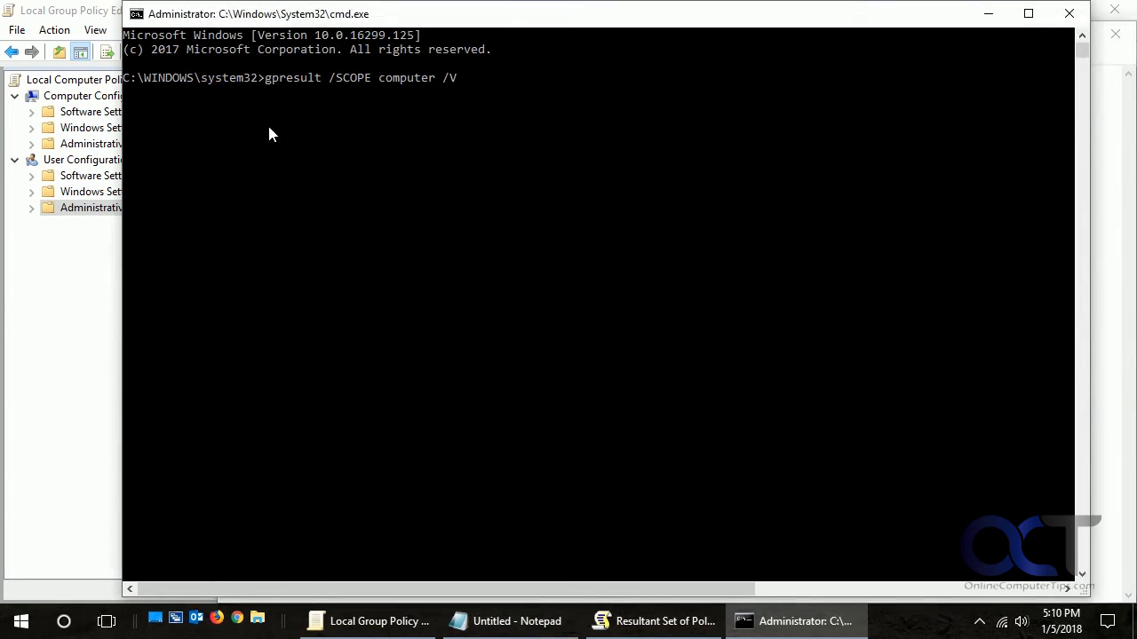
# Run gpresult /SCOPE computer /V and review the Administrative Templates section of the report.
pyautogui.press('Enter')
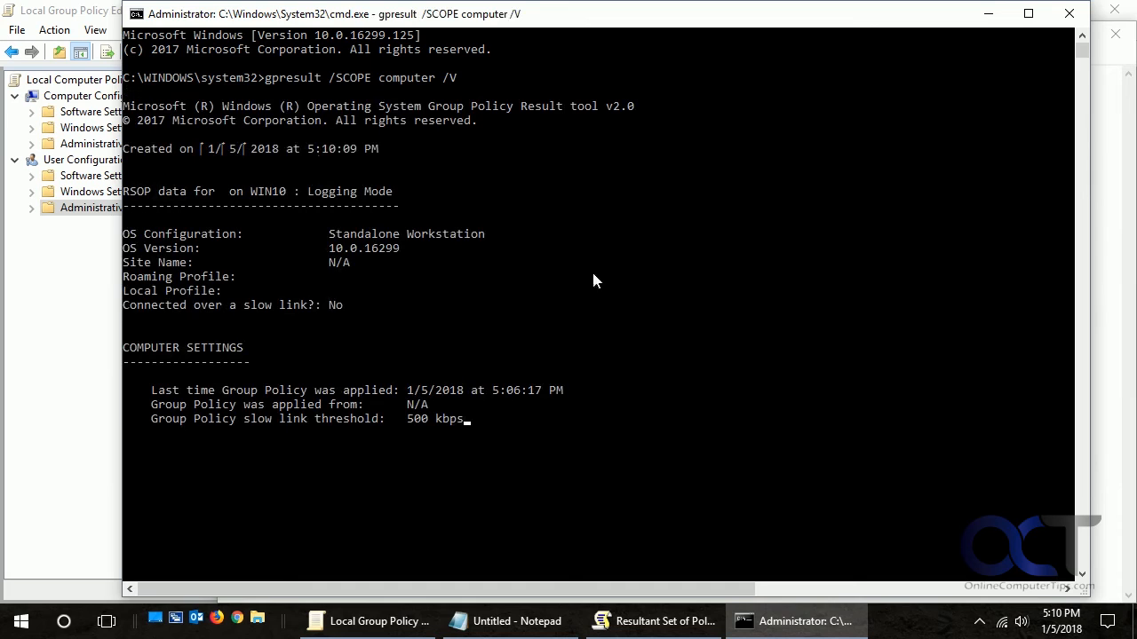
pyautogui.moveTo(600, 284)
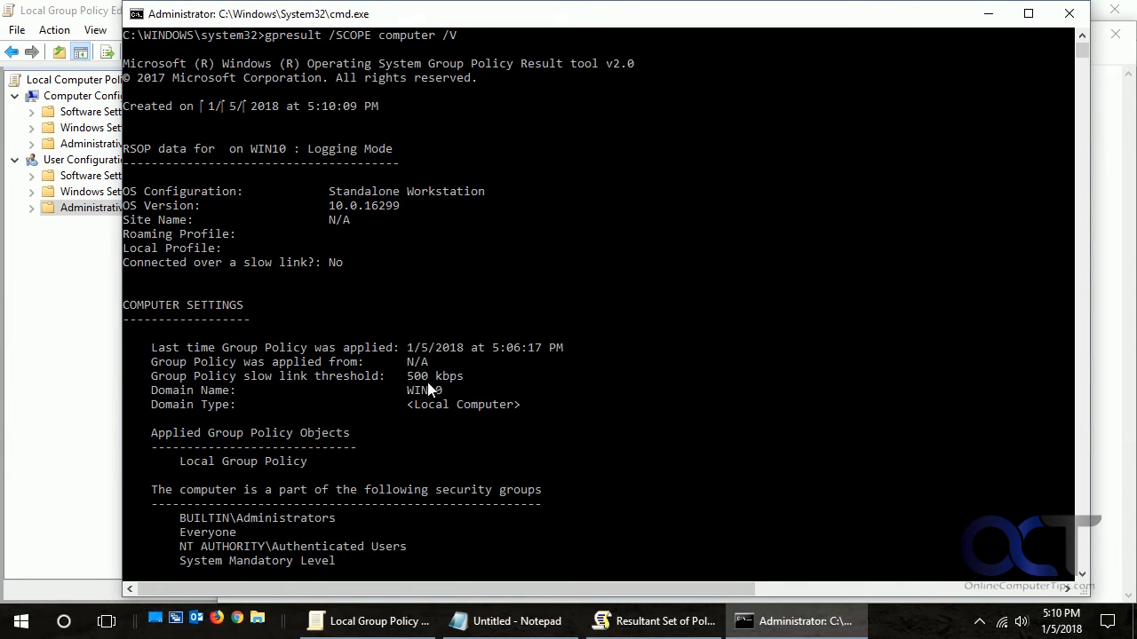
pyautogui.scroll(-3)
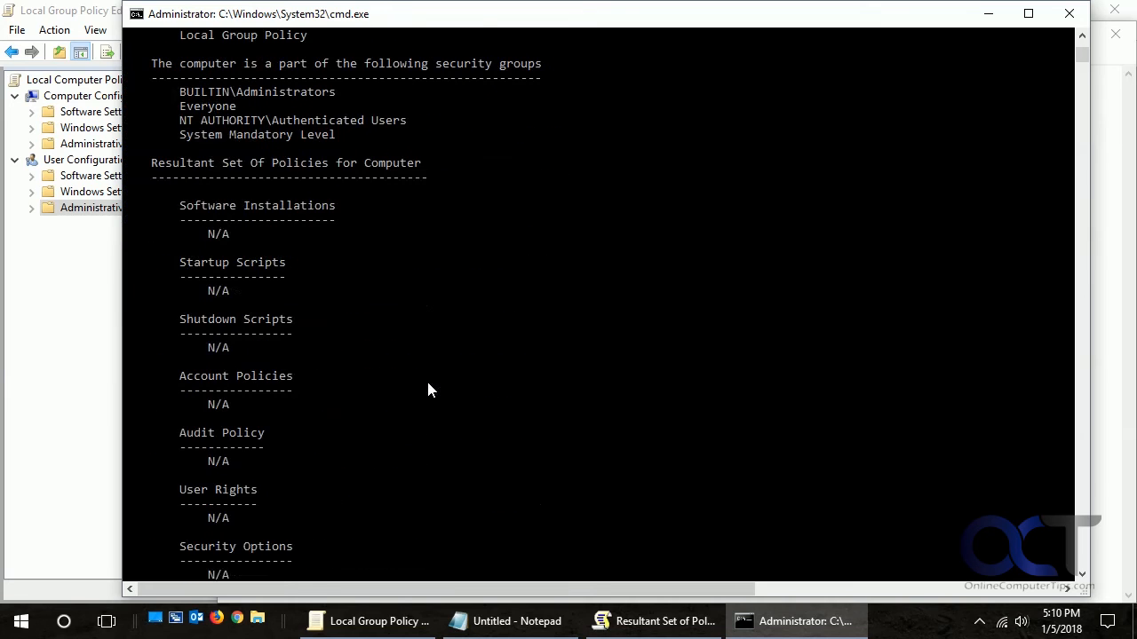
pyautogui.scroll(-3)
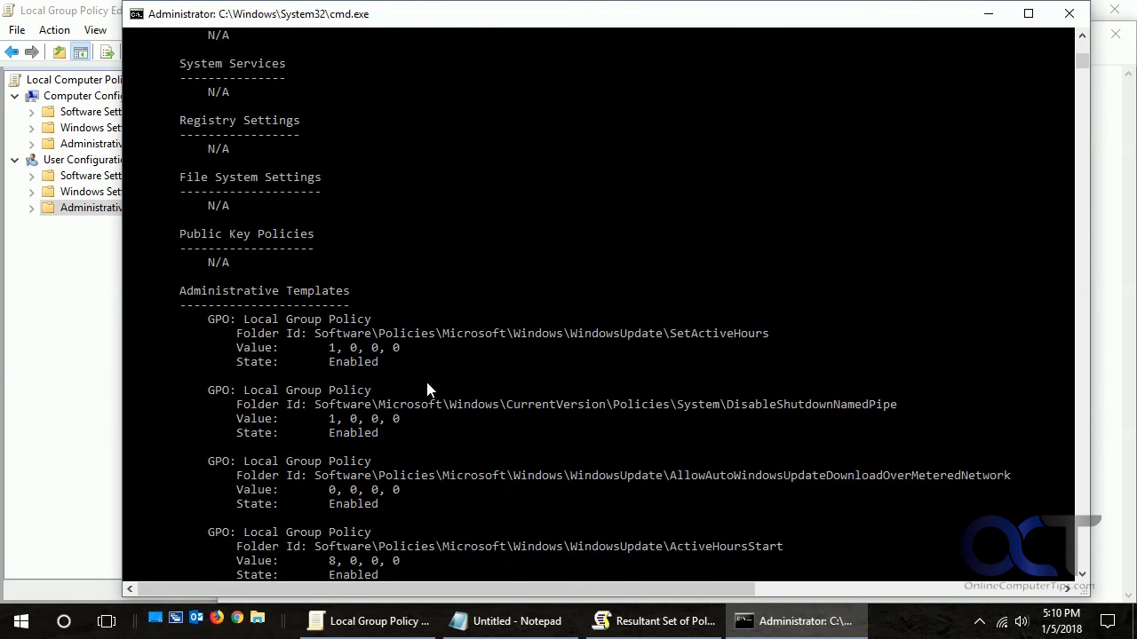
pyautogui.scroll(-3)
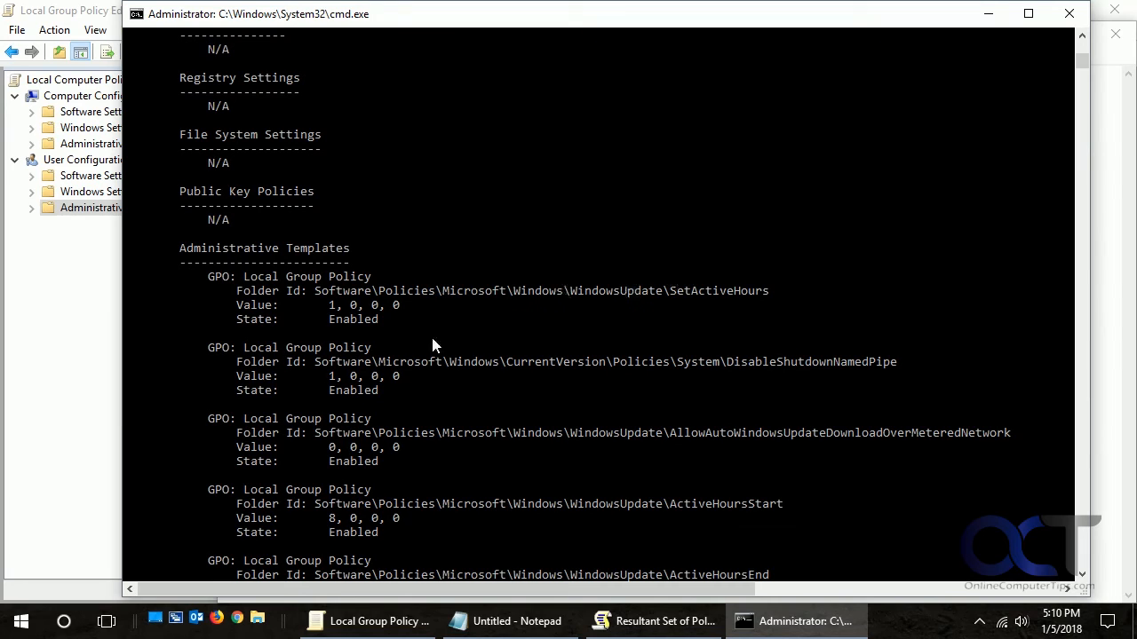
pyautogui.moveTo(722, 394)
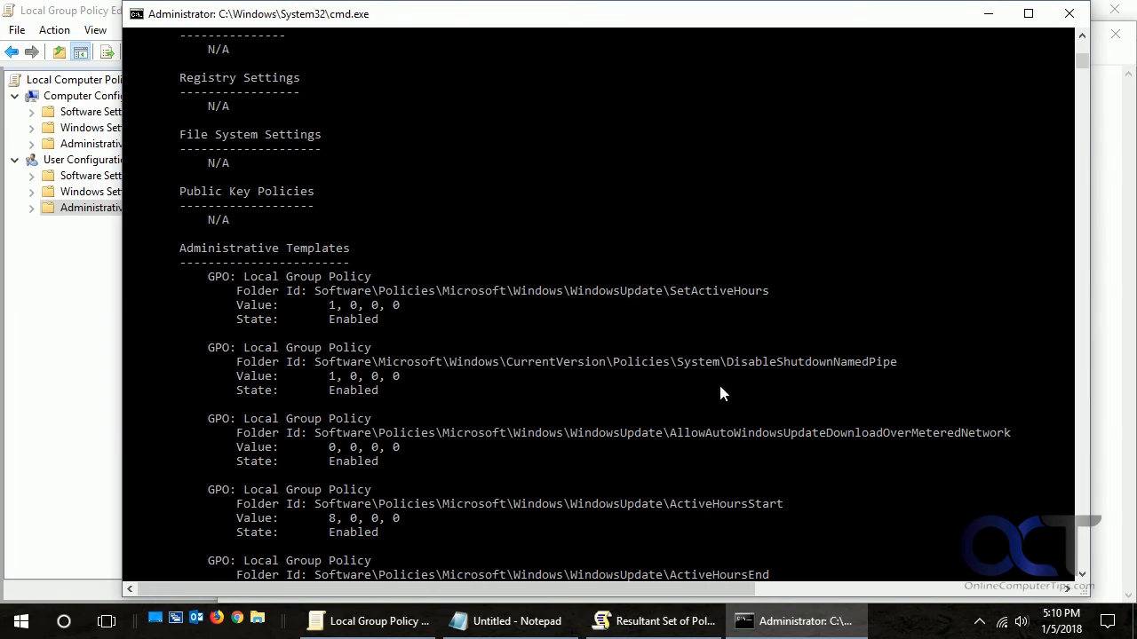
pyautogui.scroll(-3)
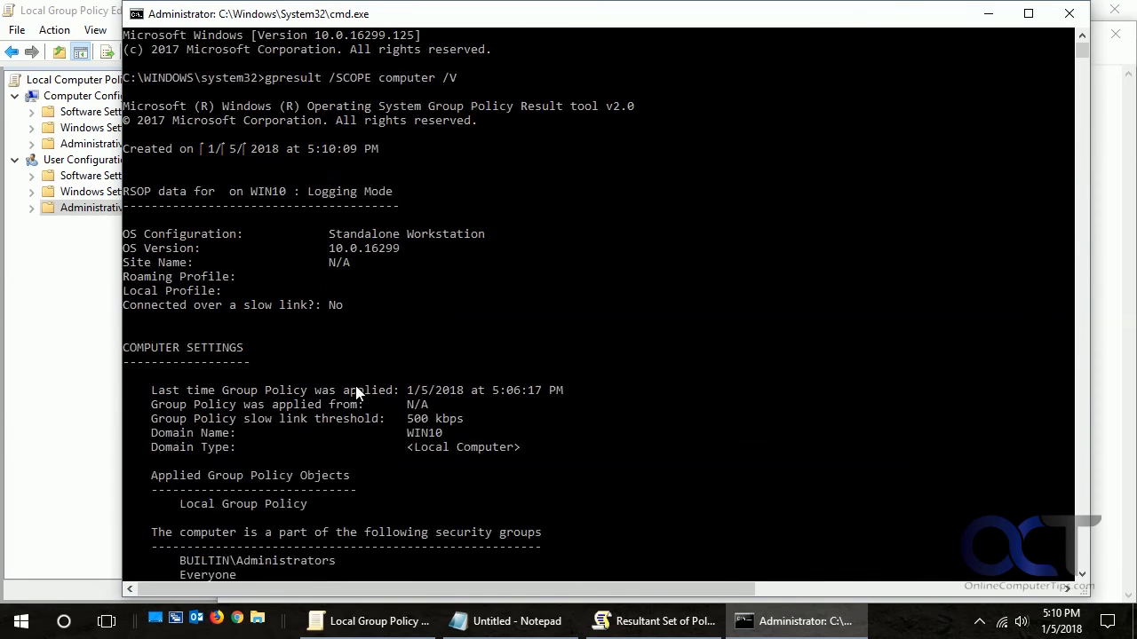
pyautogui.scroll(-3)
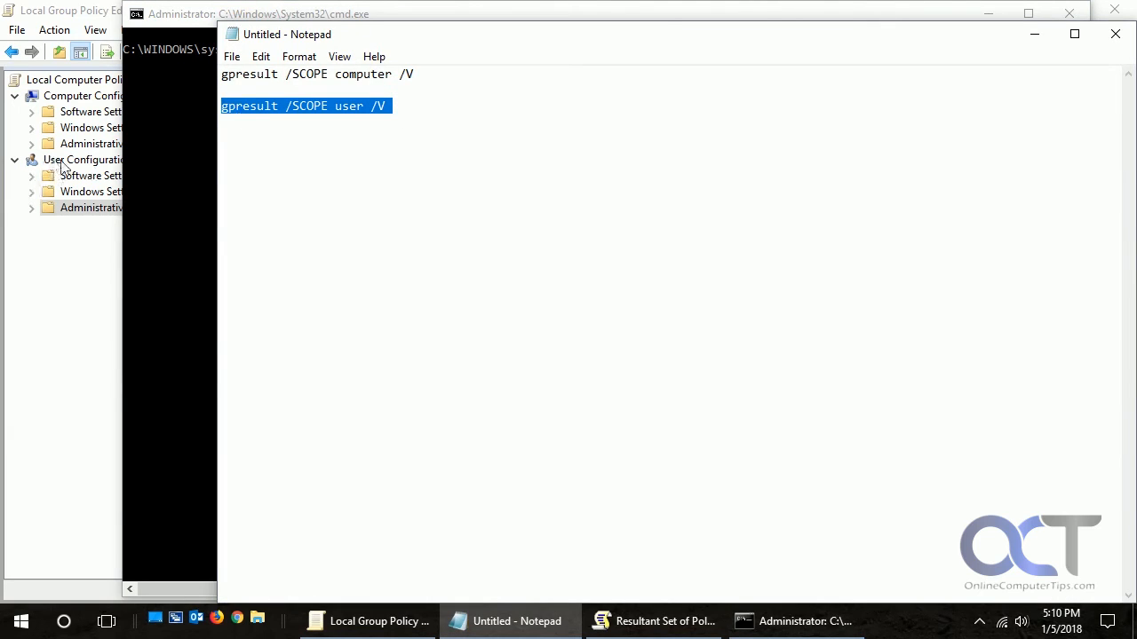
# Run gpresult /SCOPE user /V in the admin prompt and review its Administrative Templates output.
pyautogui.click(795, 622)
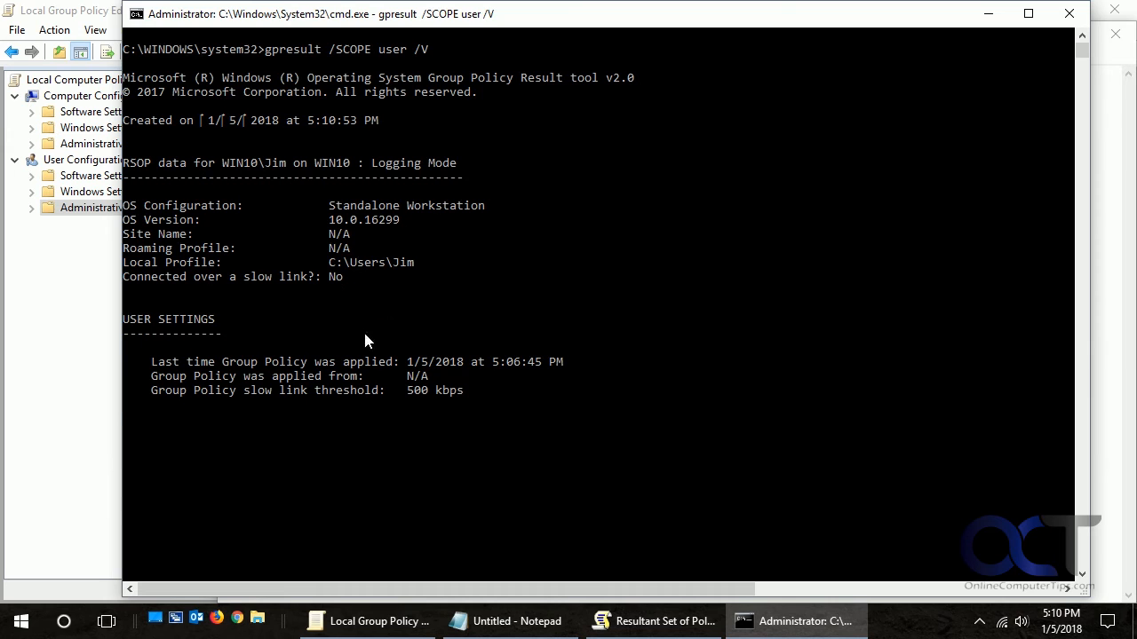
pyautogui.scroll(-3)
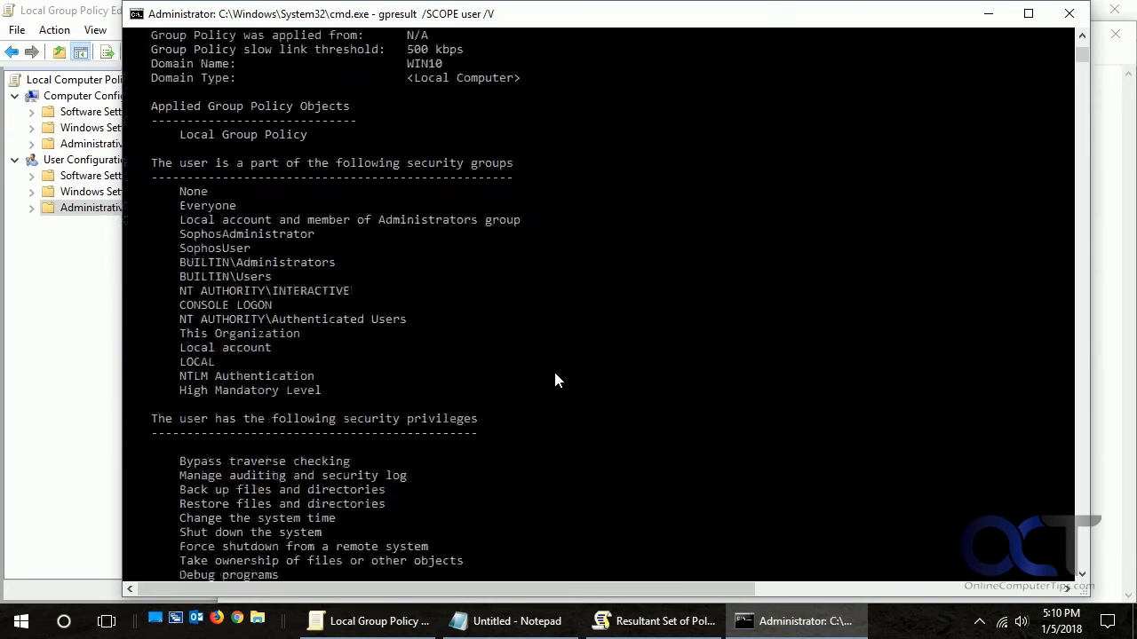
pyautogui.scroll(-3)
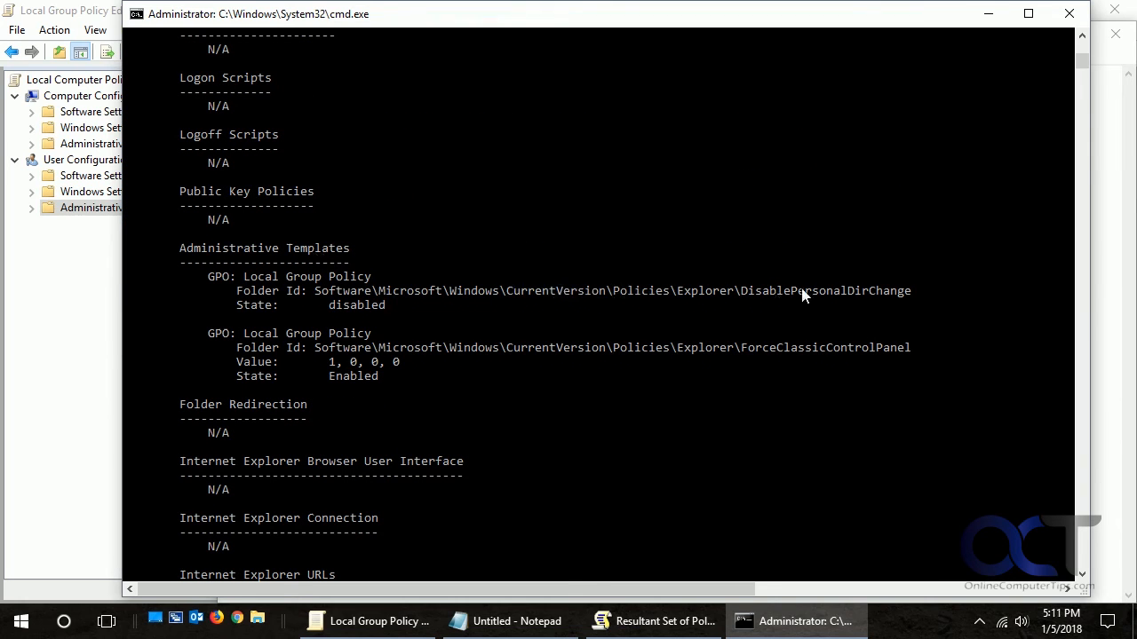
pyautogui.moveTo(653, 398)
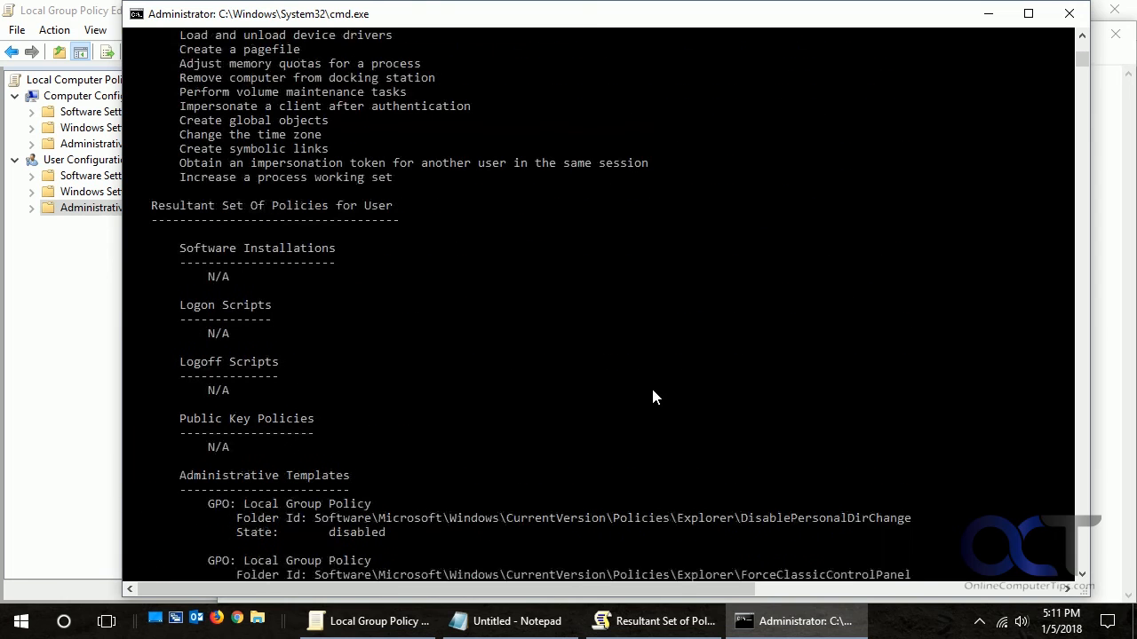
pyautogui.scroll(-3)
pyautogui.write('g')
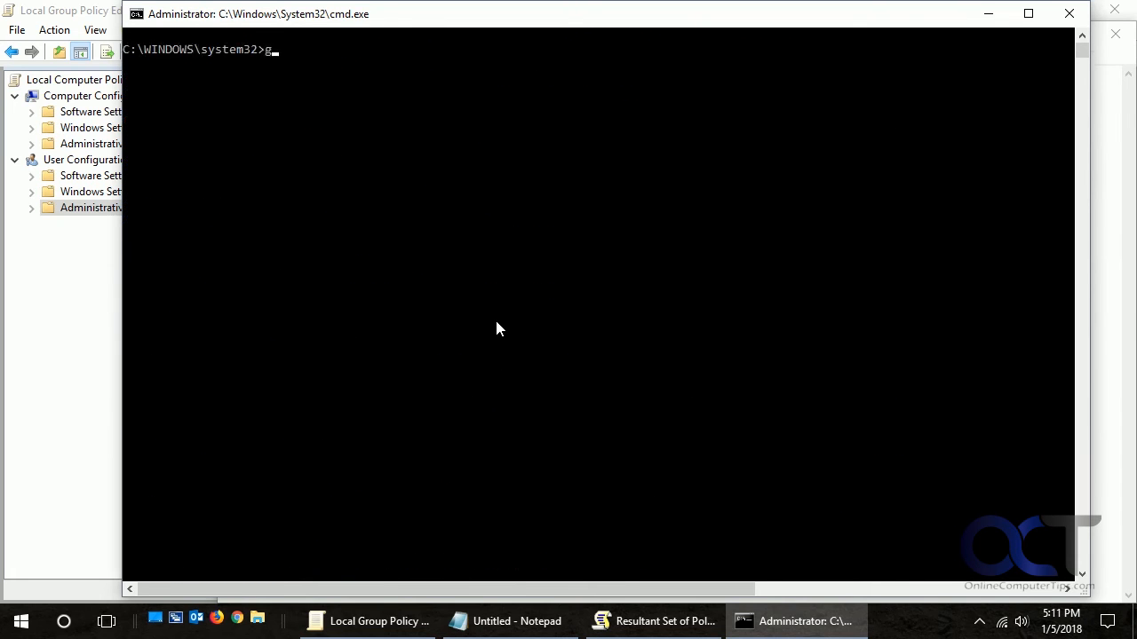
# Run gpresult with no arguments and read through its parameter help and usage examples.
pyautogui.write('presult')
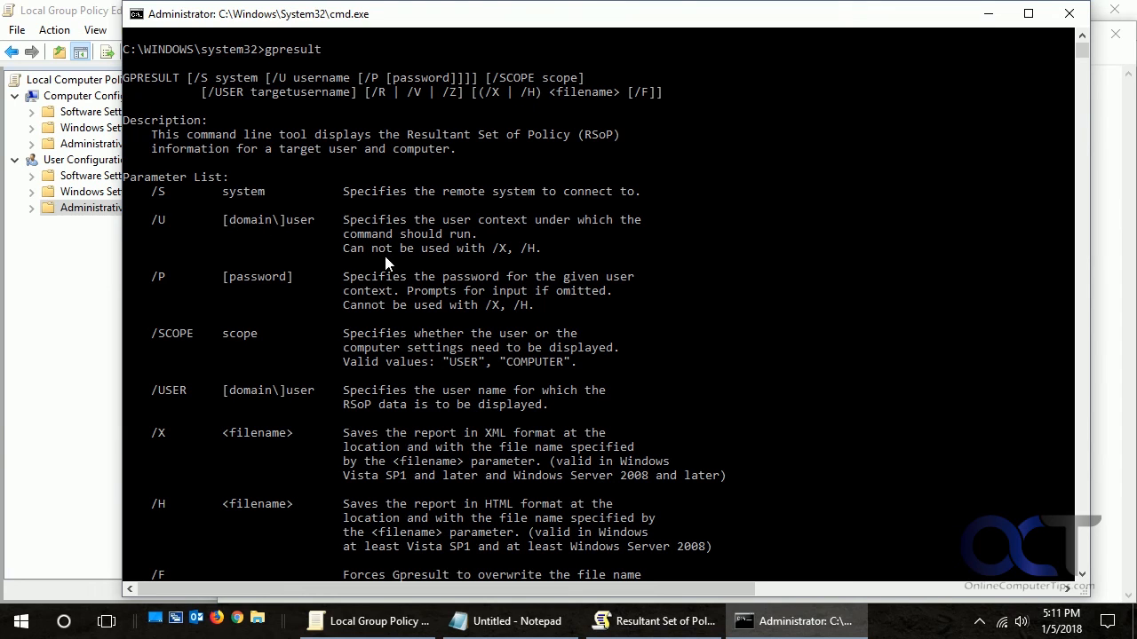
pyautogui.moveTo(376, 384)
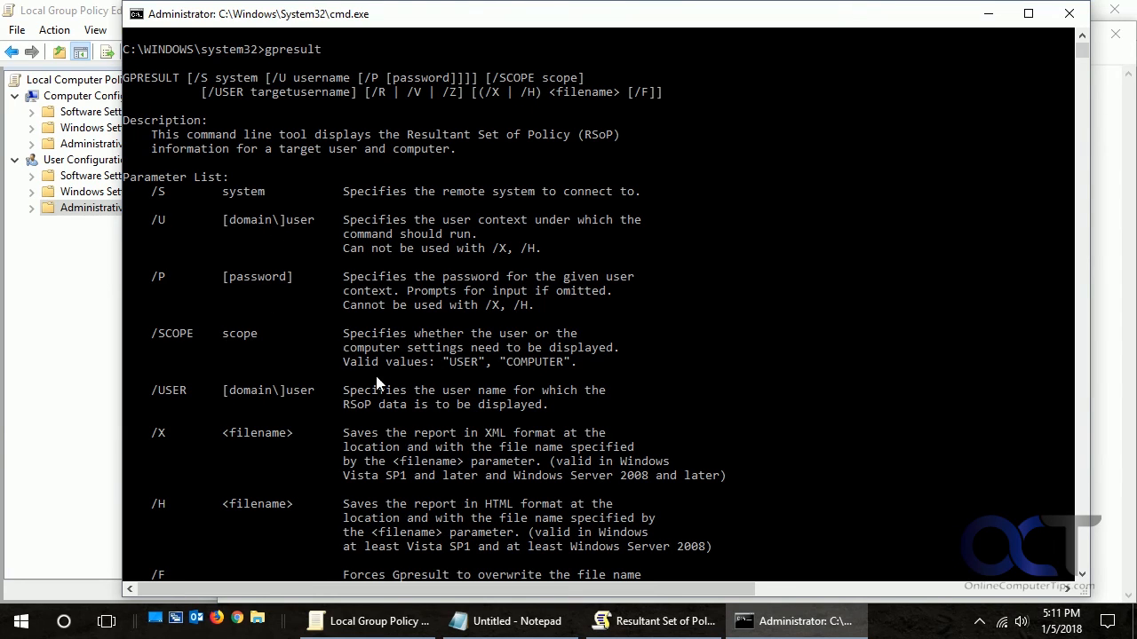
pyautogui.scroll(-3)
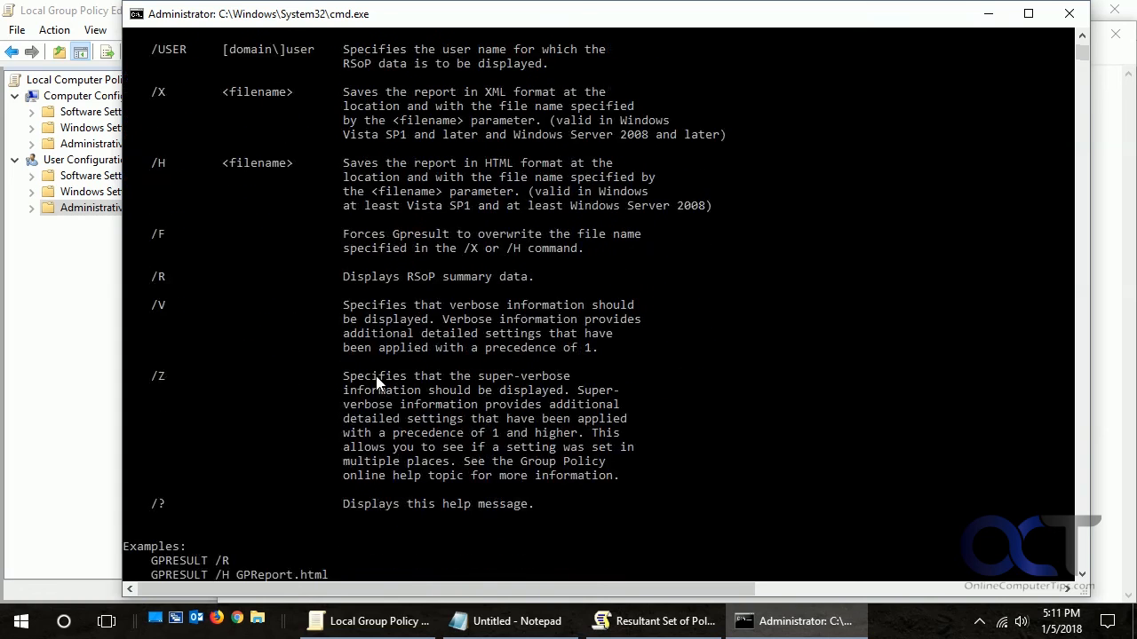
pyautogui.scroll(-3)
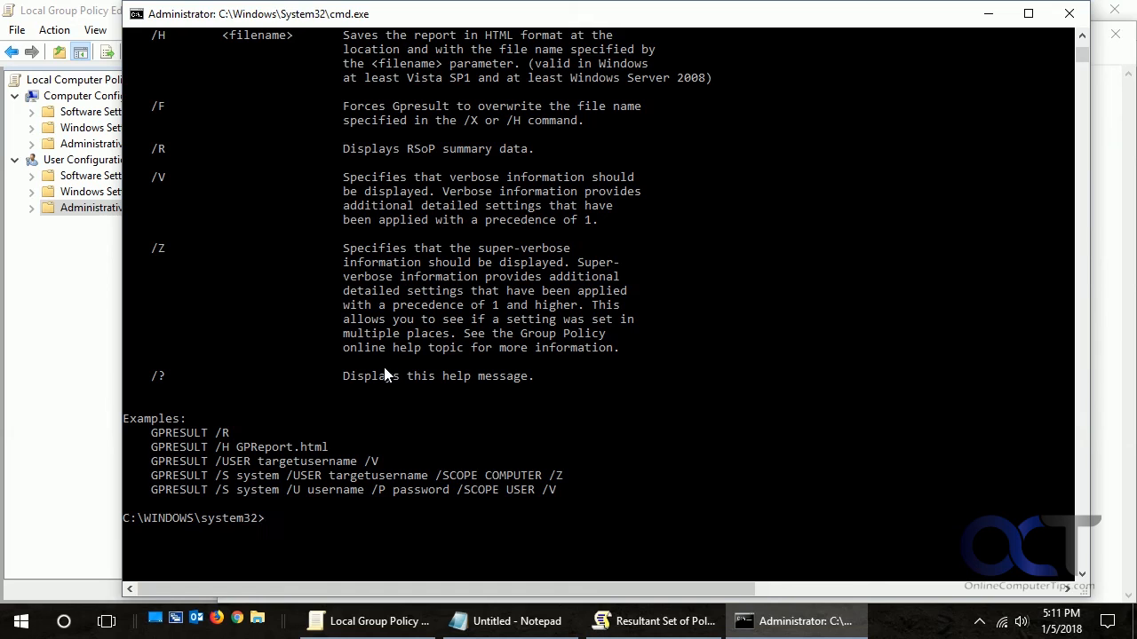
pyautogui.moveTo(405, 370)
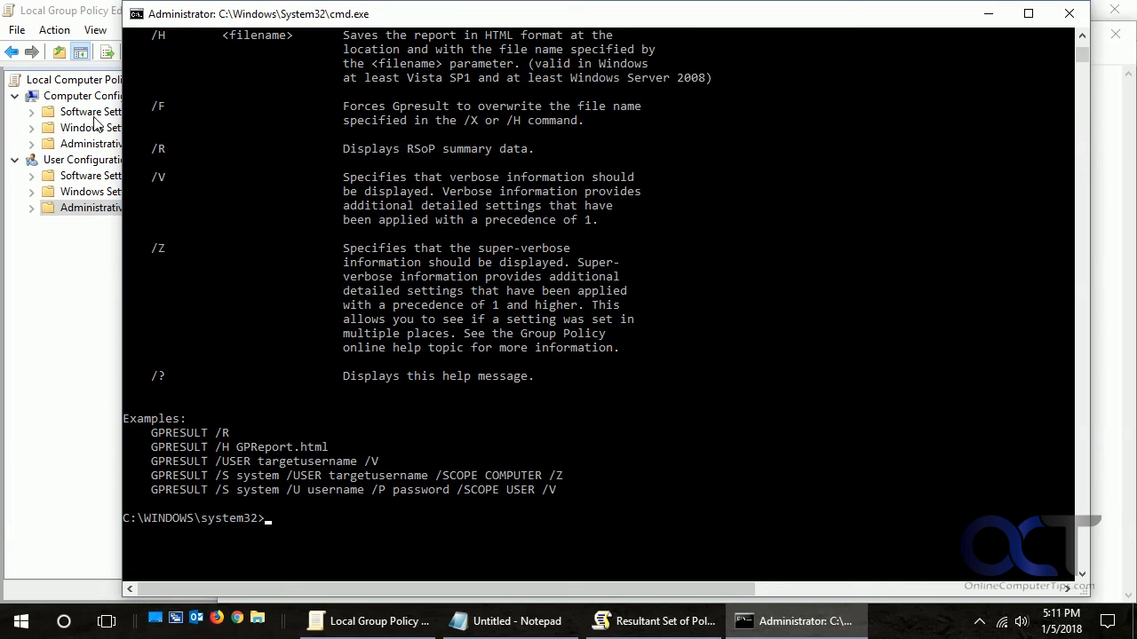
pyautogui.moveTo(78, 193)
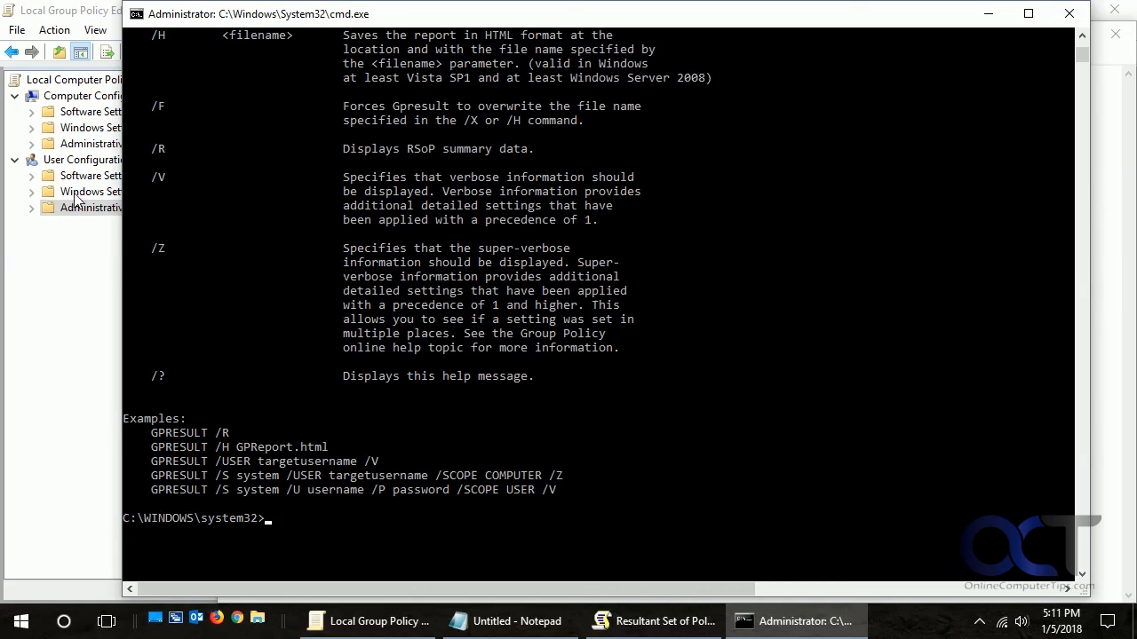
pyautogui.moveTo(69, 213)
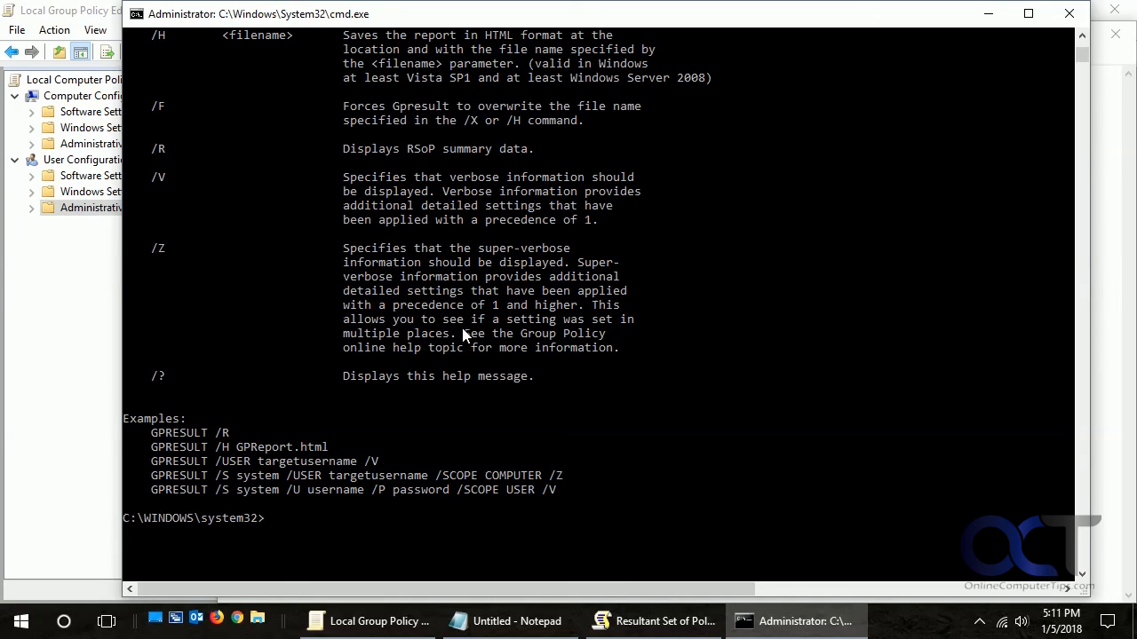
pyautogui.moveTo(568, 366)
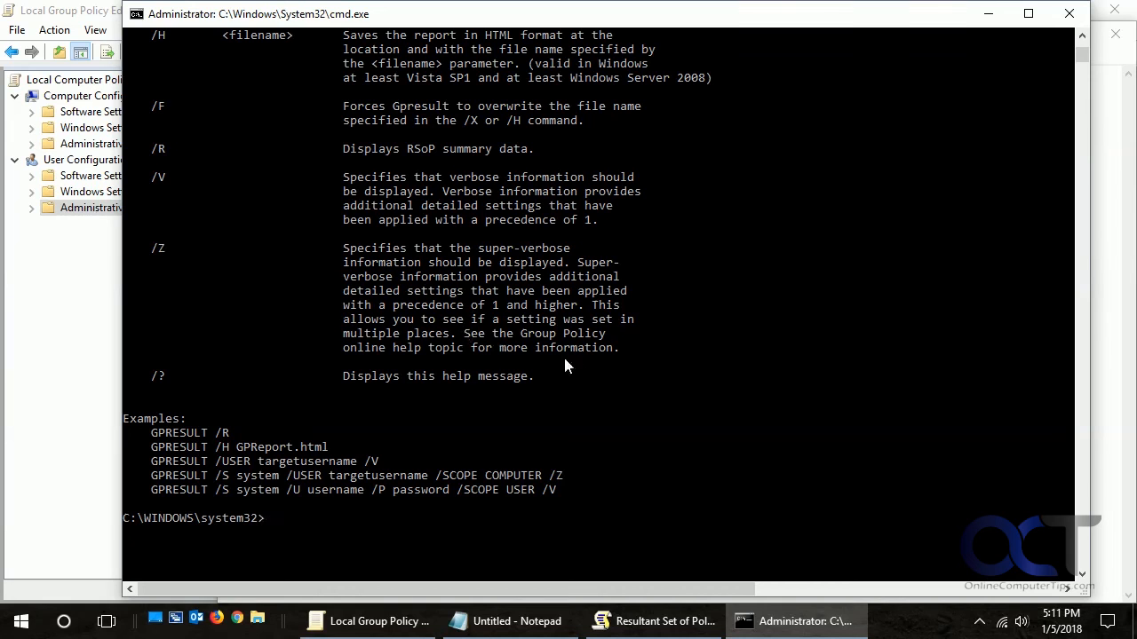